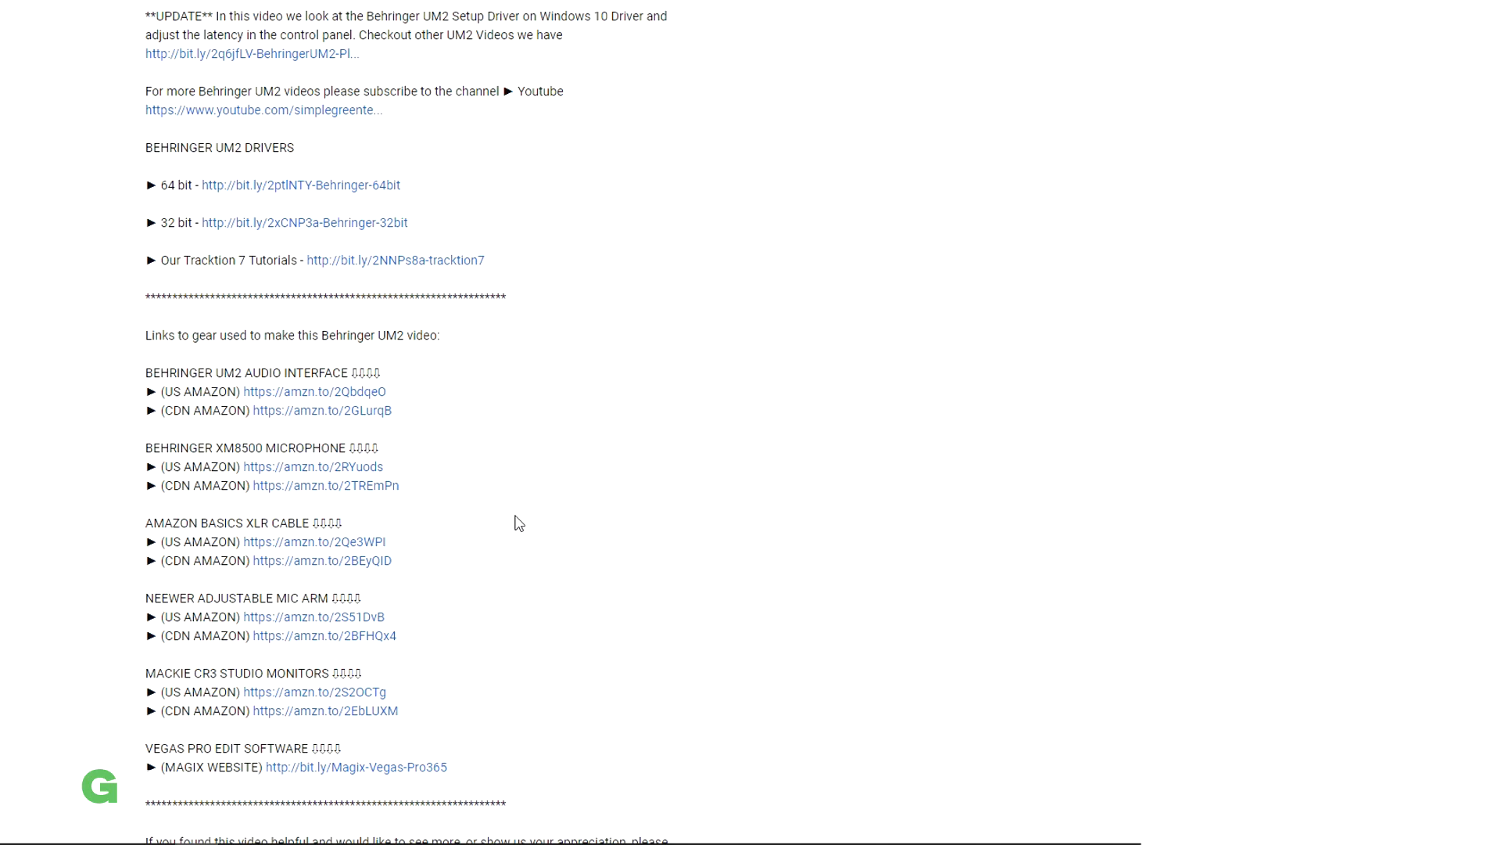
- Extract the BEHRINGER_2902_X64_2.8.40 zip into its own folder on the desktop
{"action": "right_click", "coordinate": [28, 732]}
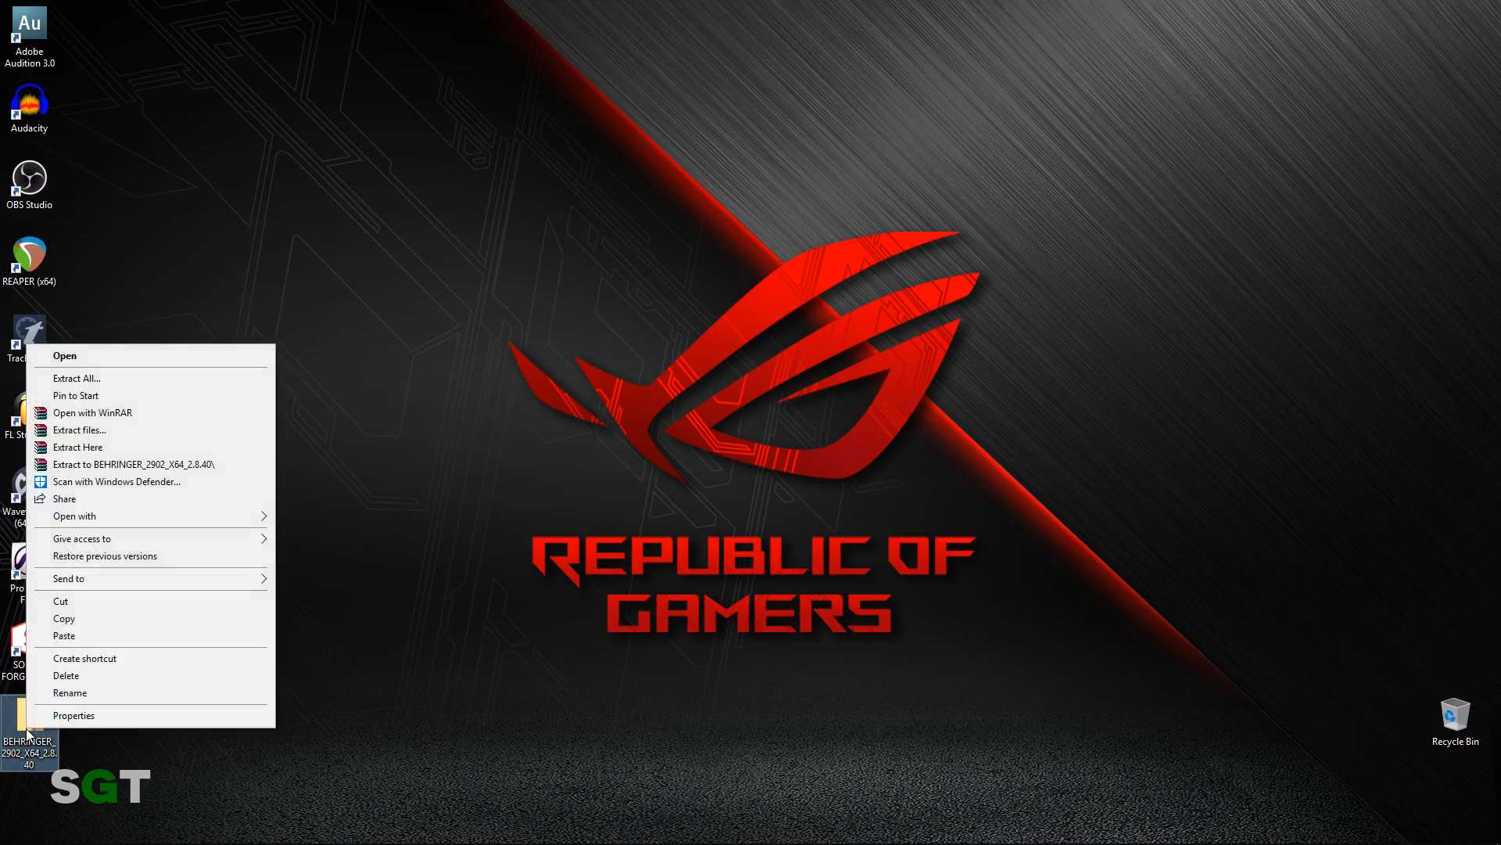
{"action": "left_click", "coordinate": [76, 446]}
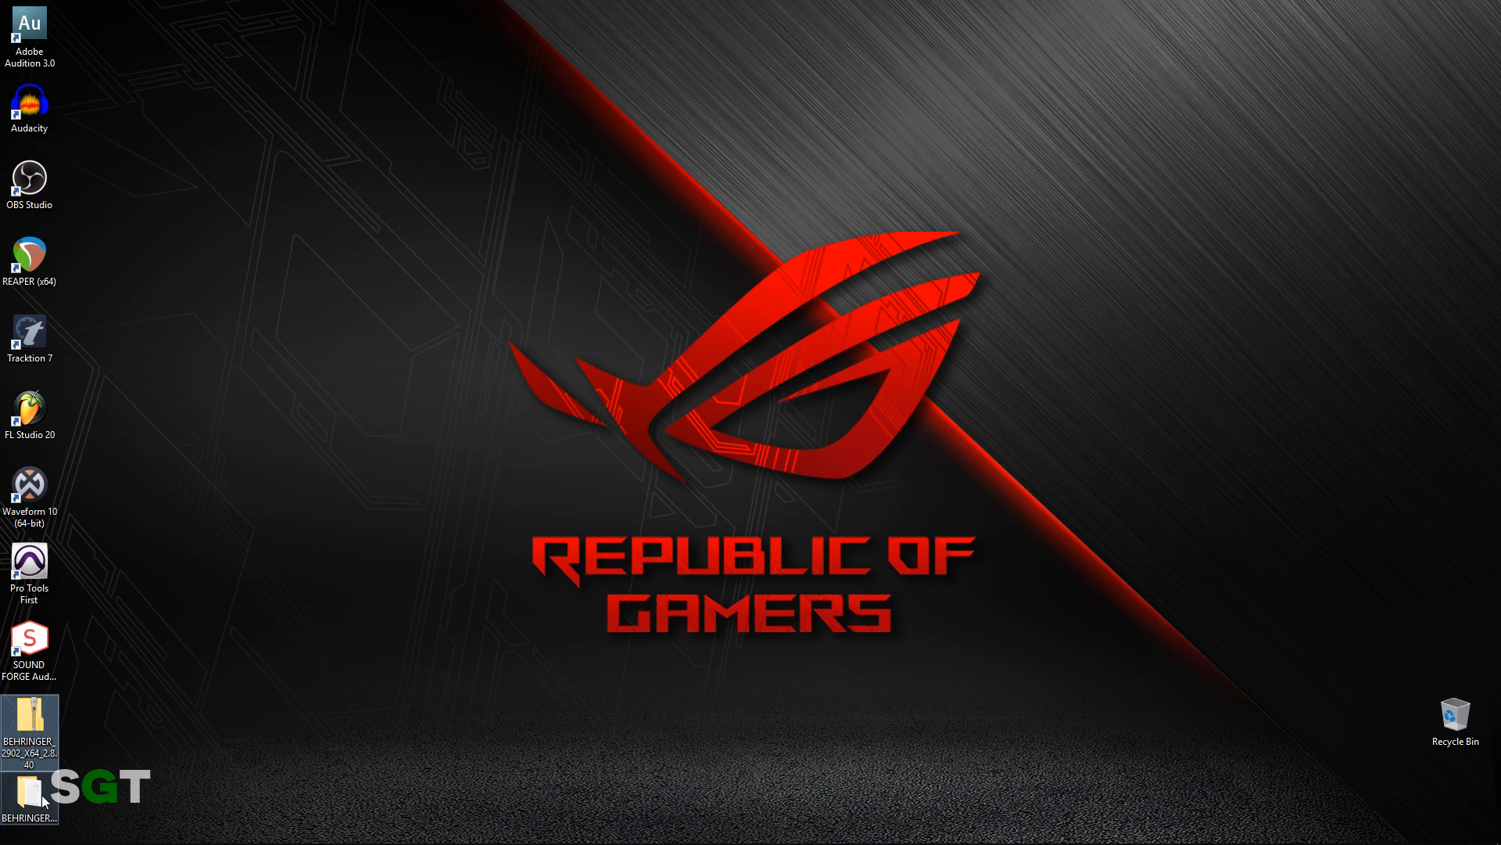
- Launch the Behringer driver Setup program from the extracted folder
{"action": "double_click", "coordinate": [29, 736]}
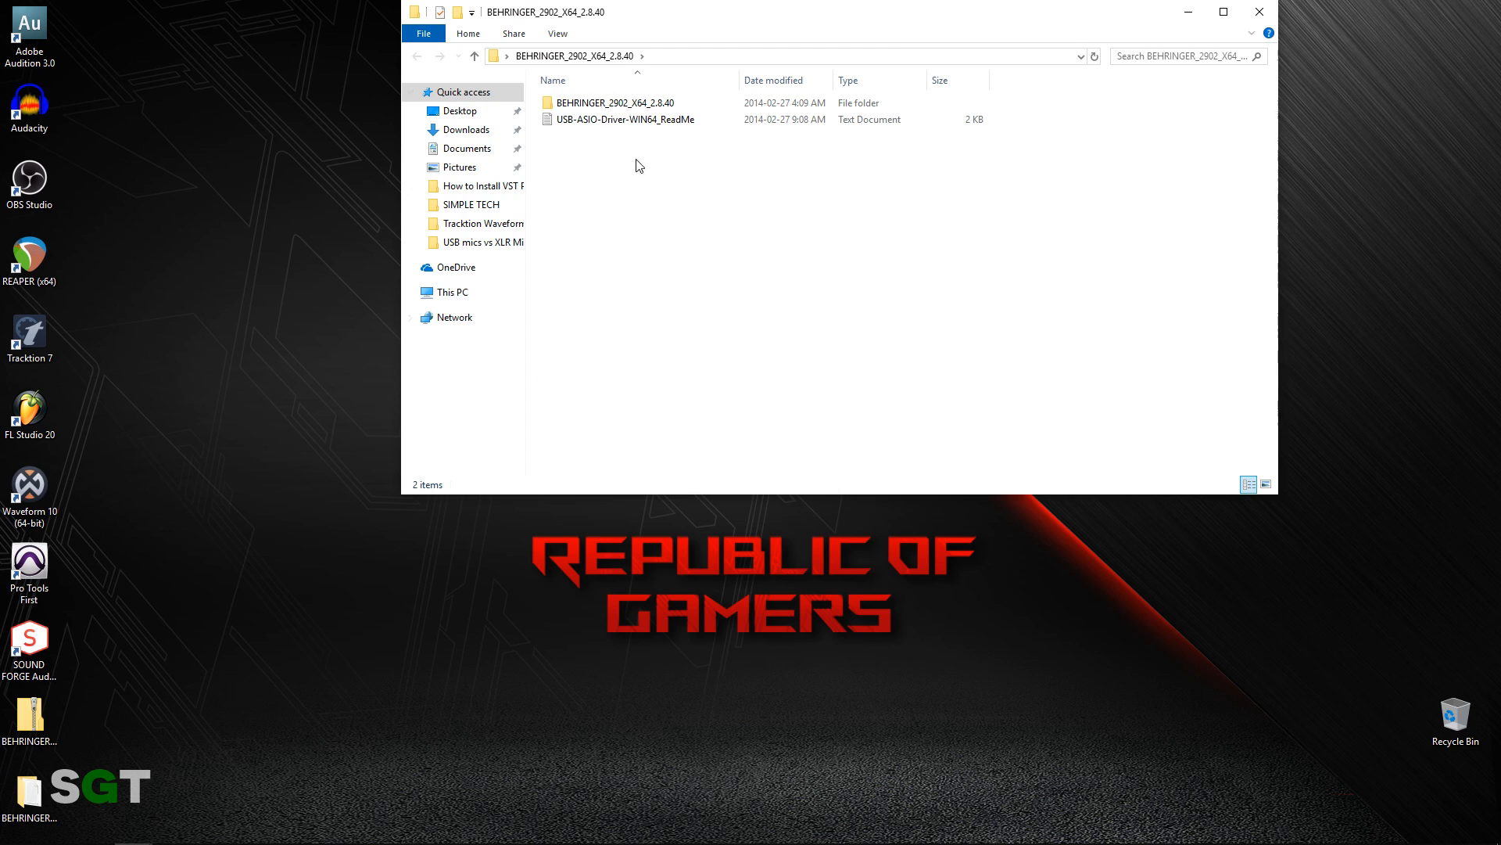
{"action": "double_click", "coordinate": [616, 104]}
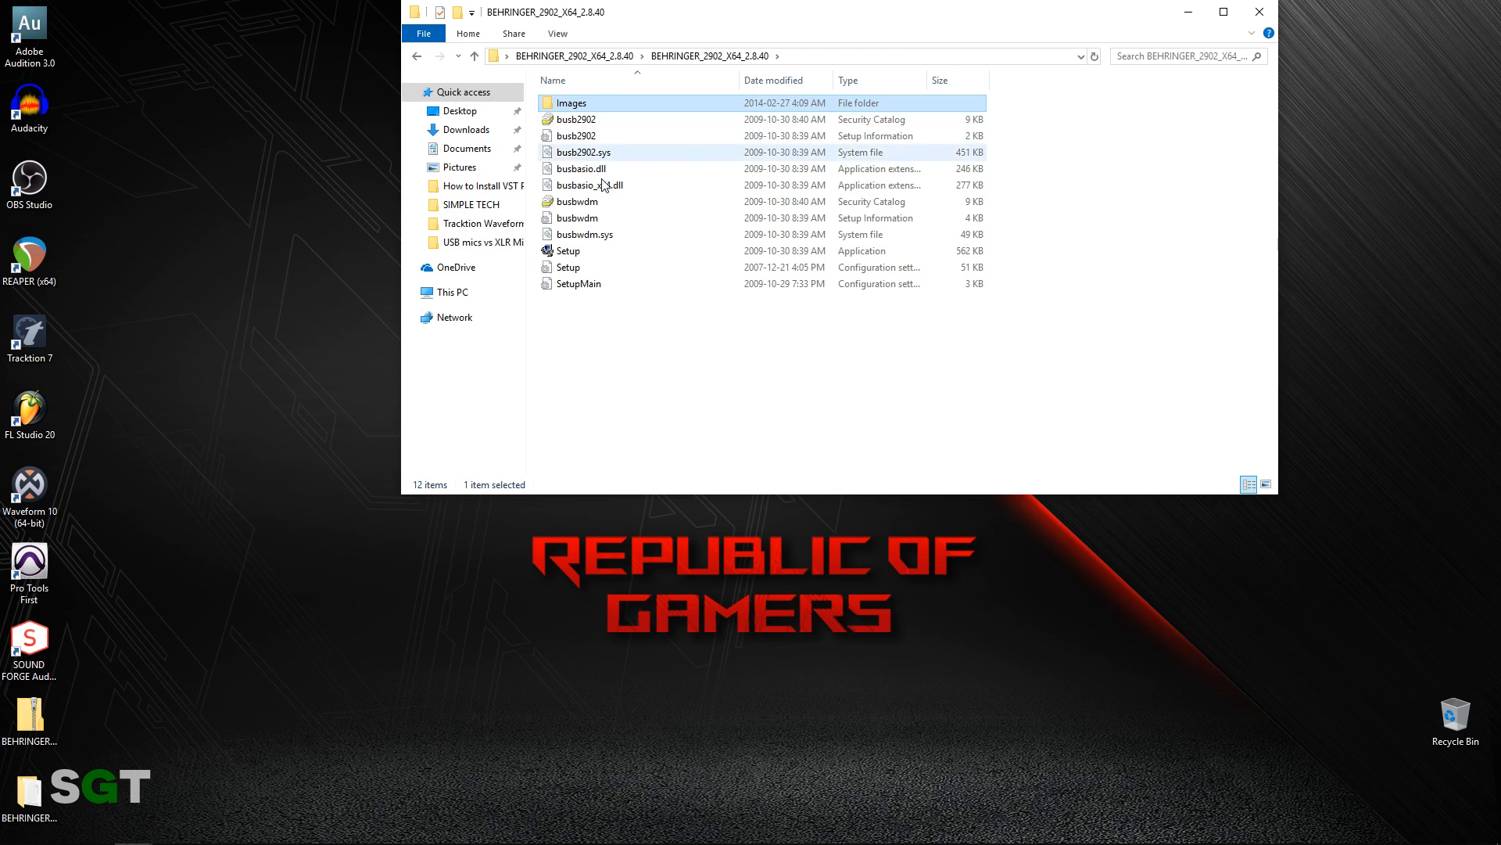
{"action": "left_click", "coordinate": [567, 250]}
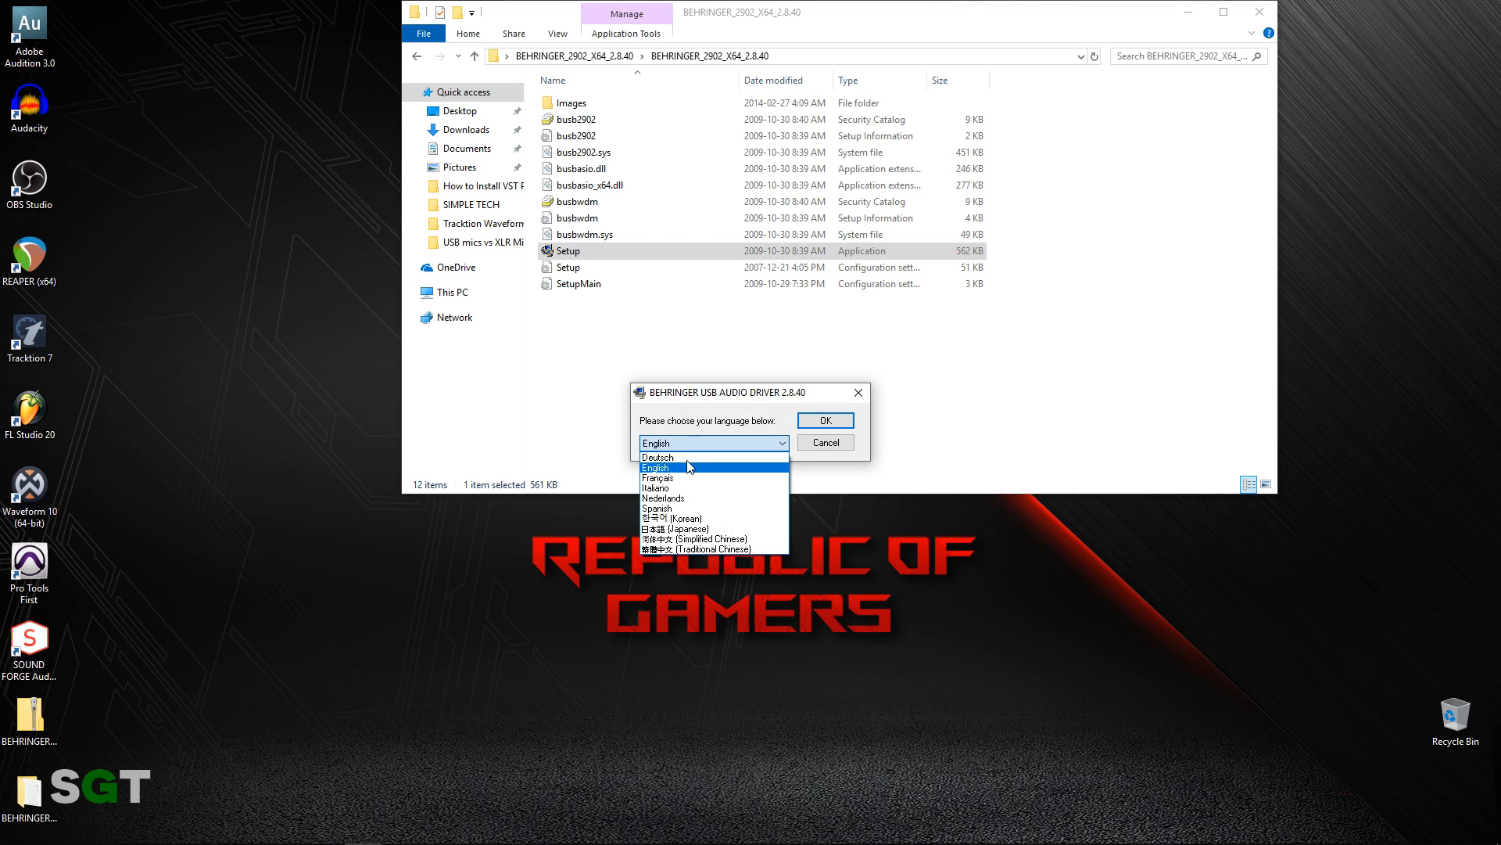
- Install the Behringer USB audio driver with English as the installer language
{"action": "left_click", "coordinate": [655, 468]}
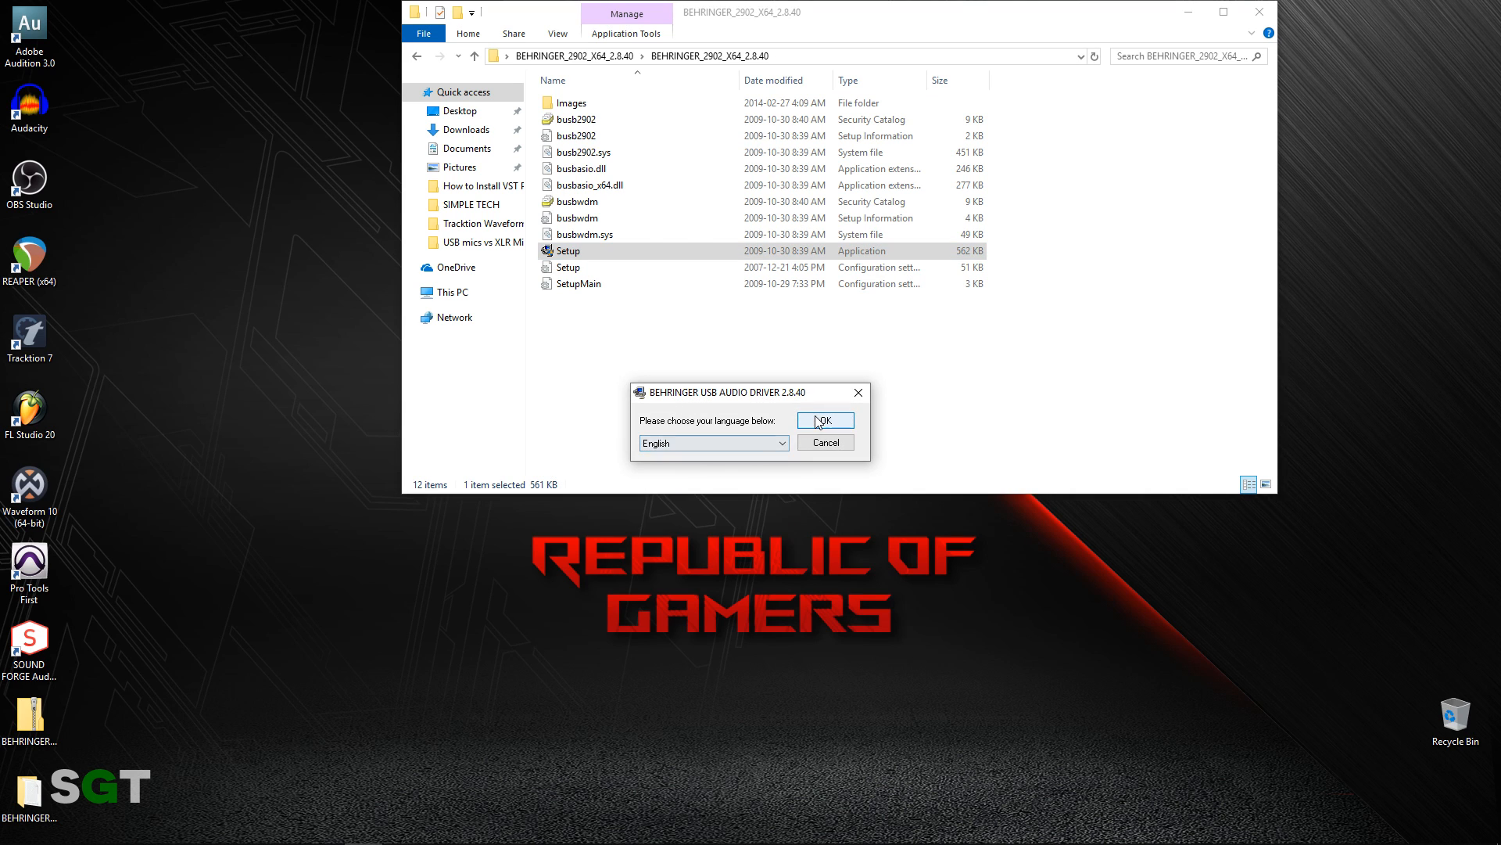
{"action": "left_click", "coordinate": [824, 421]}
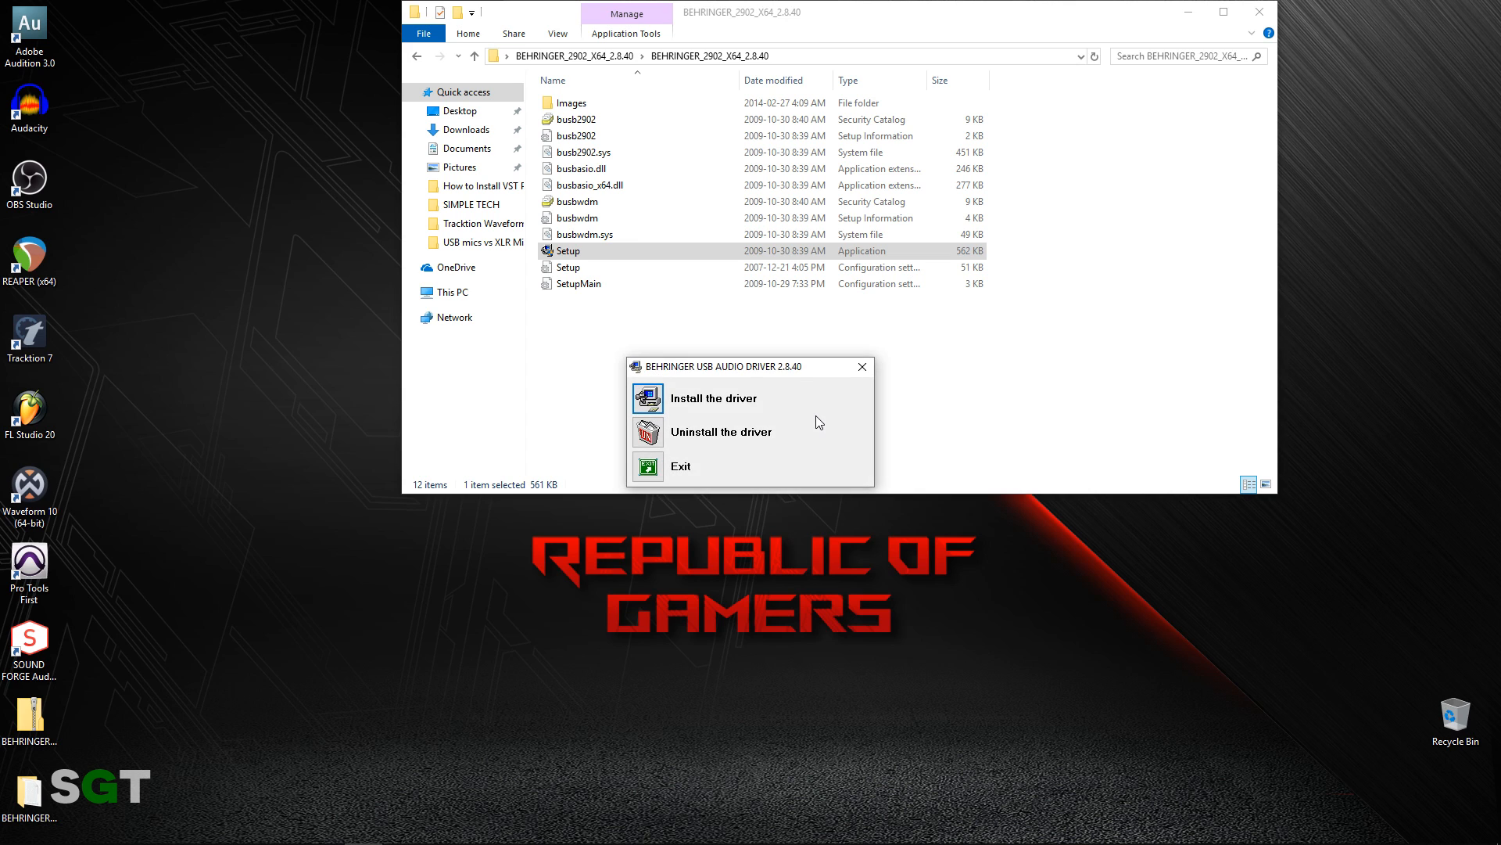
{"action": "left_click", "coordinate": [713, 398]}
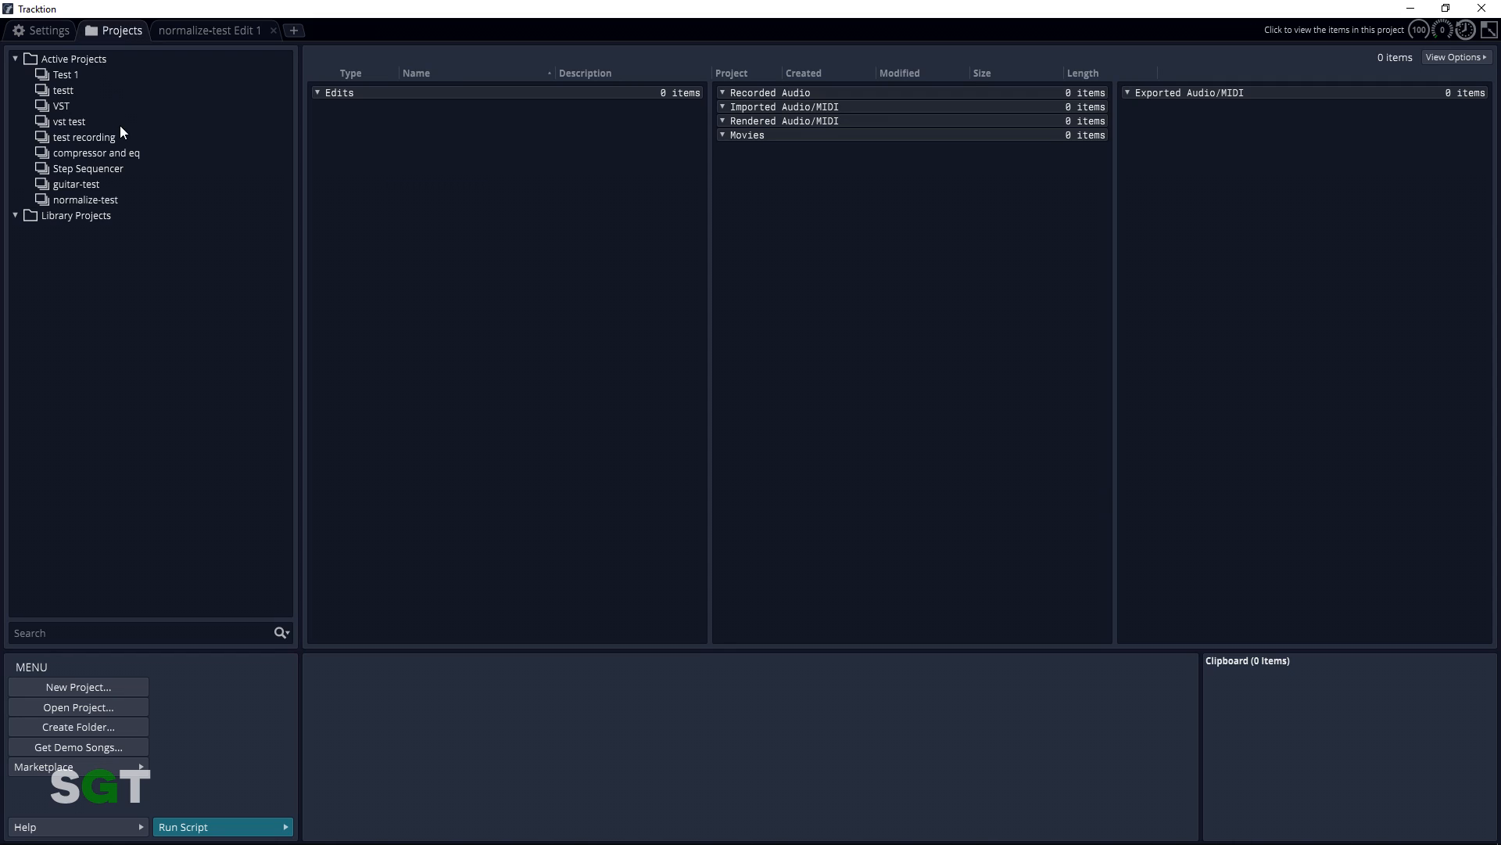
{"action": "mouse_move", "coordinate": [100, 127]}
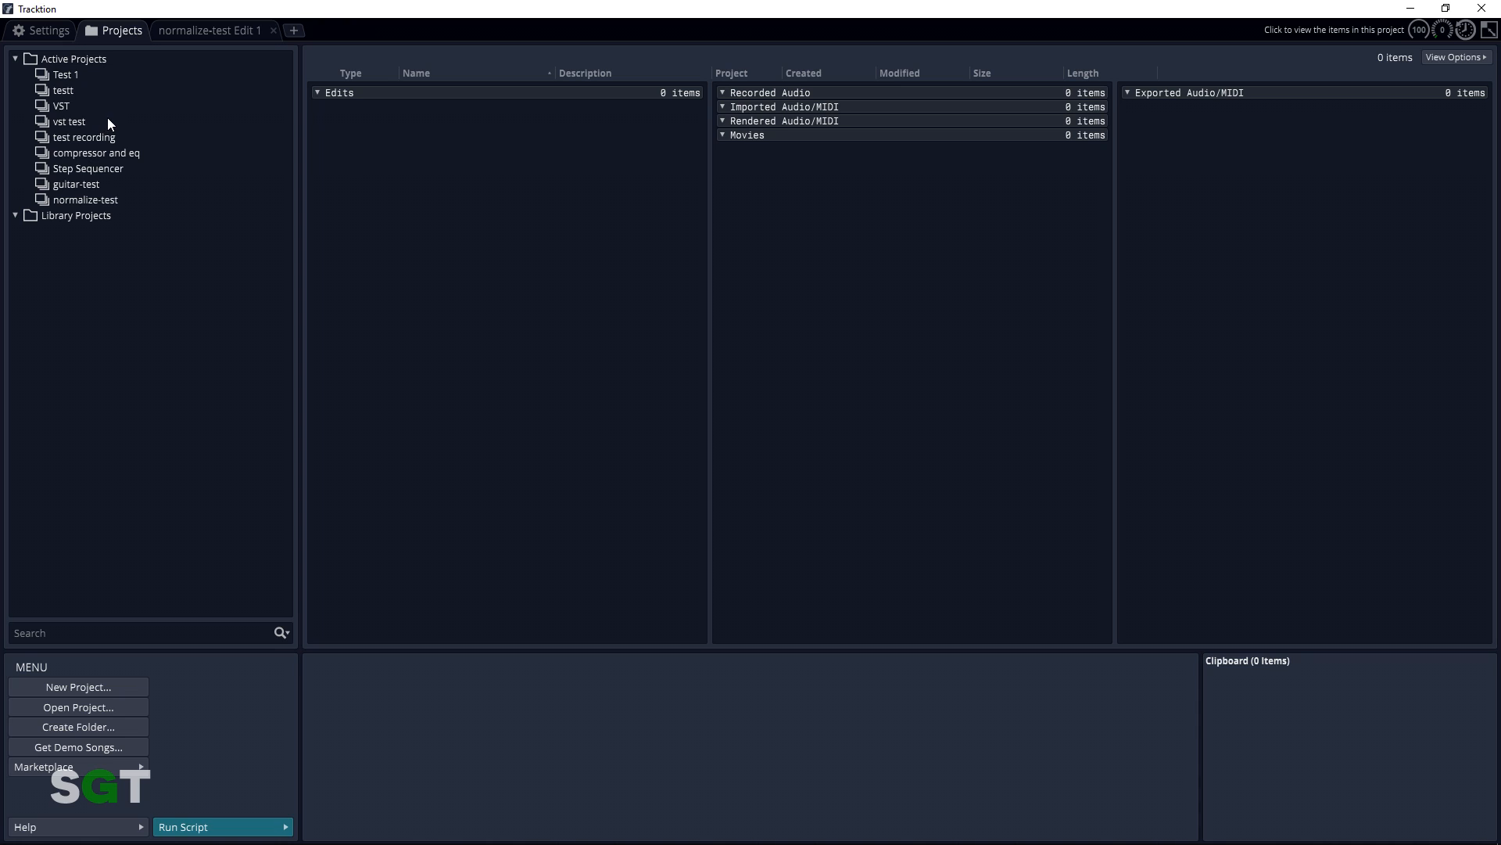
{"action": "mouse_move", "coordinate": [111, 90]}
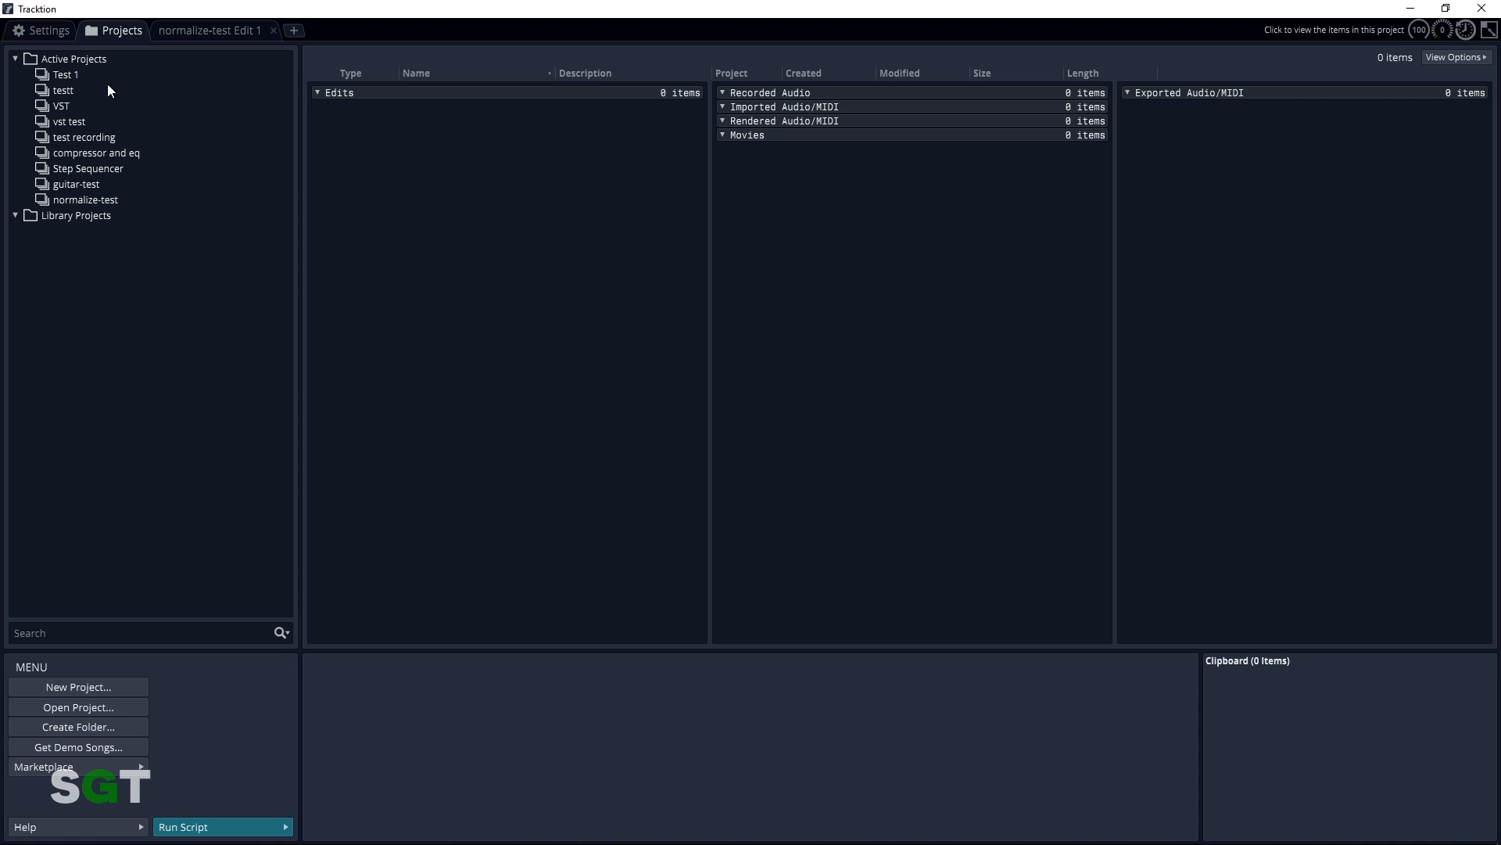
- In Audio Devices settings, set device type to ASIO with BEHRINGER USB AUDIO as the device
{"action": "left_click", "coordinate": [40, 29]}
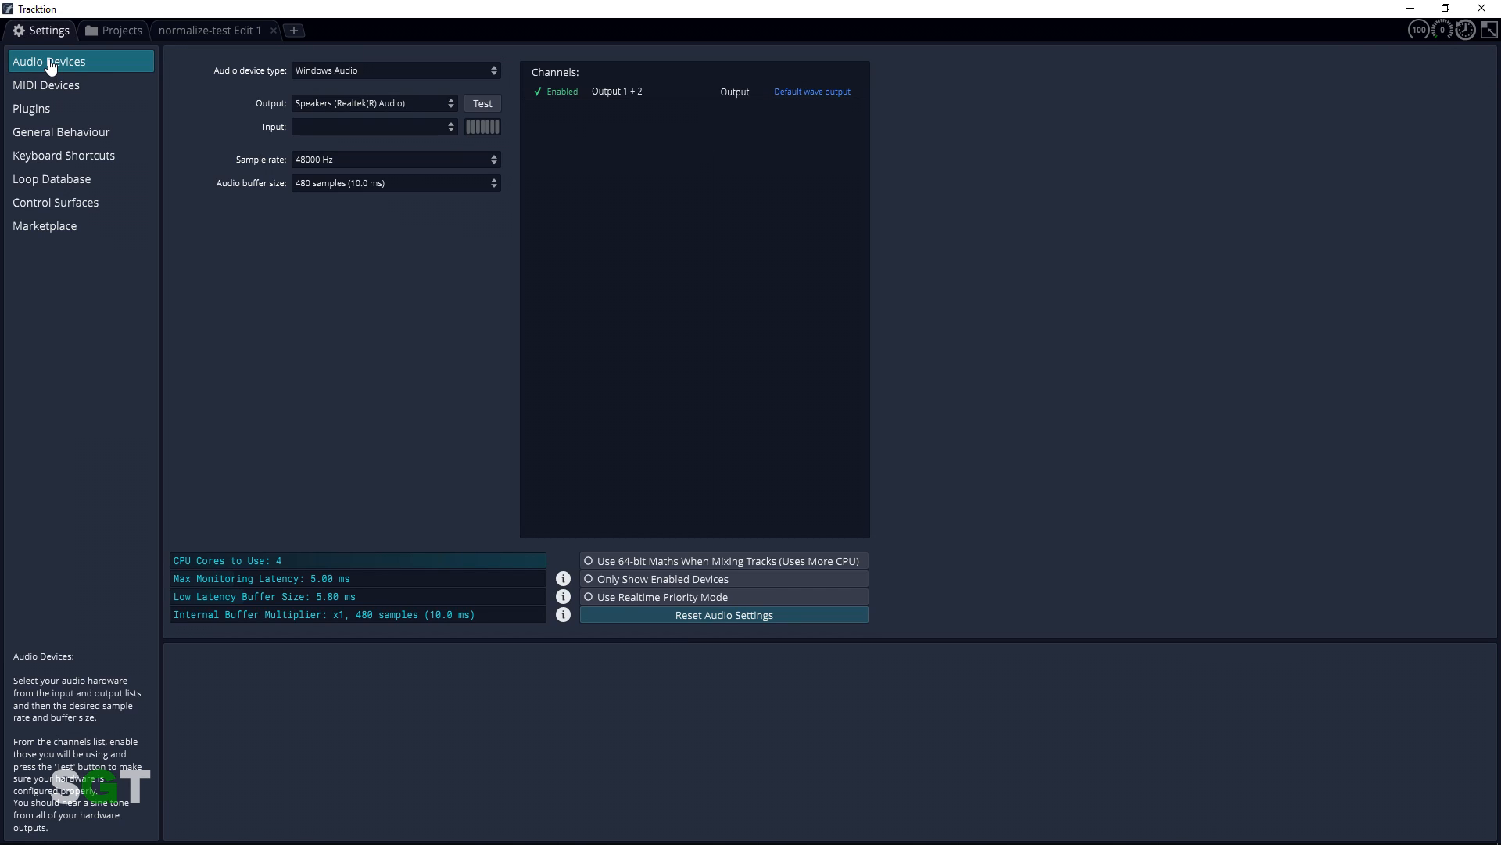
{"action": "mouse_move", "coordinate": [352, 74]}
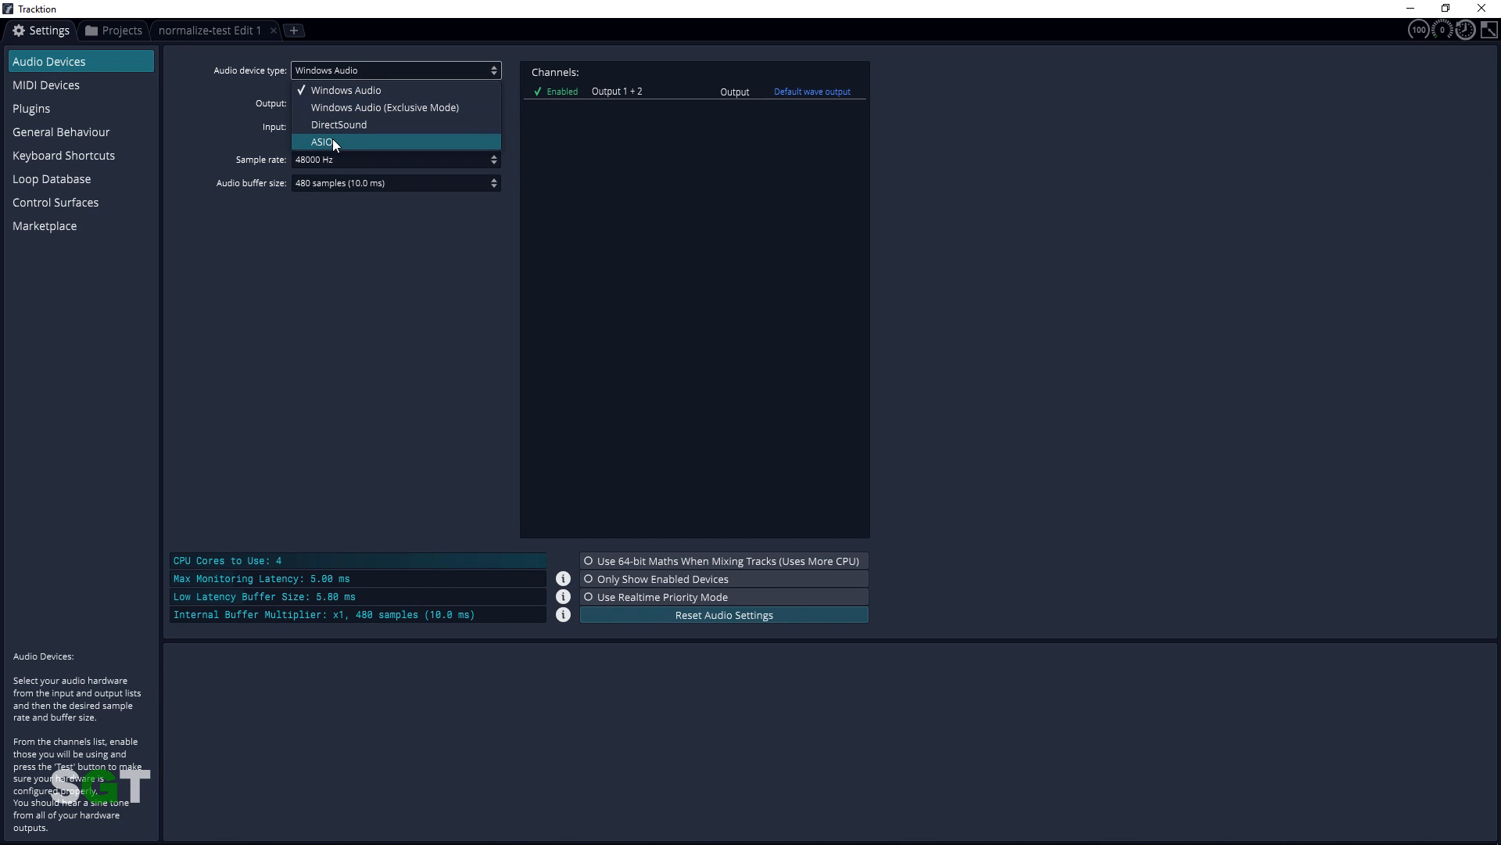
{"action": "left_click", "coordinate": [344, 90]}
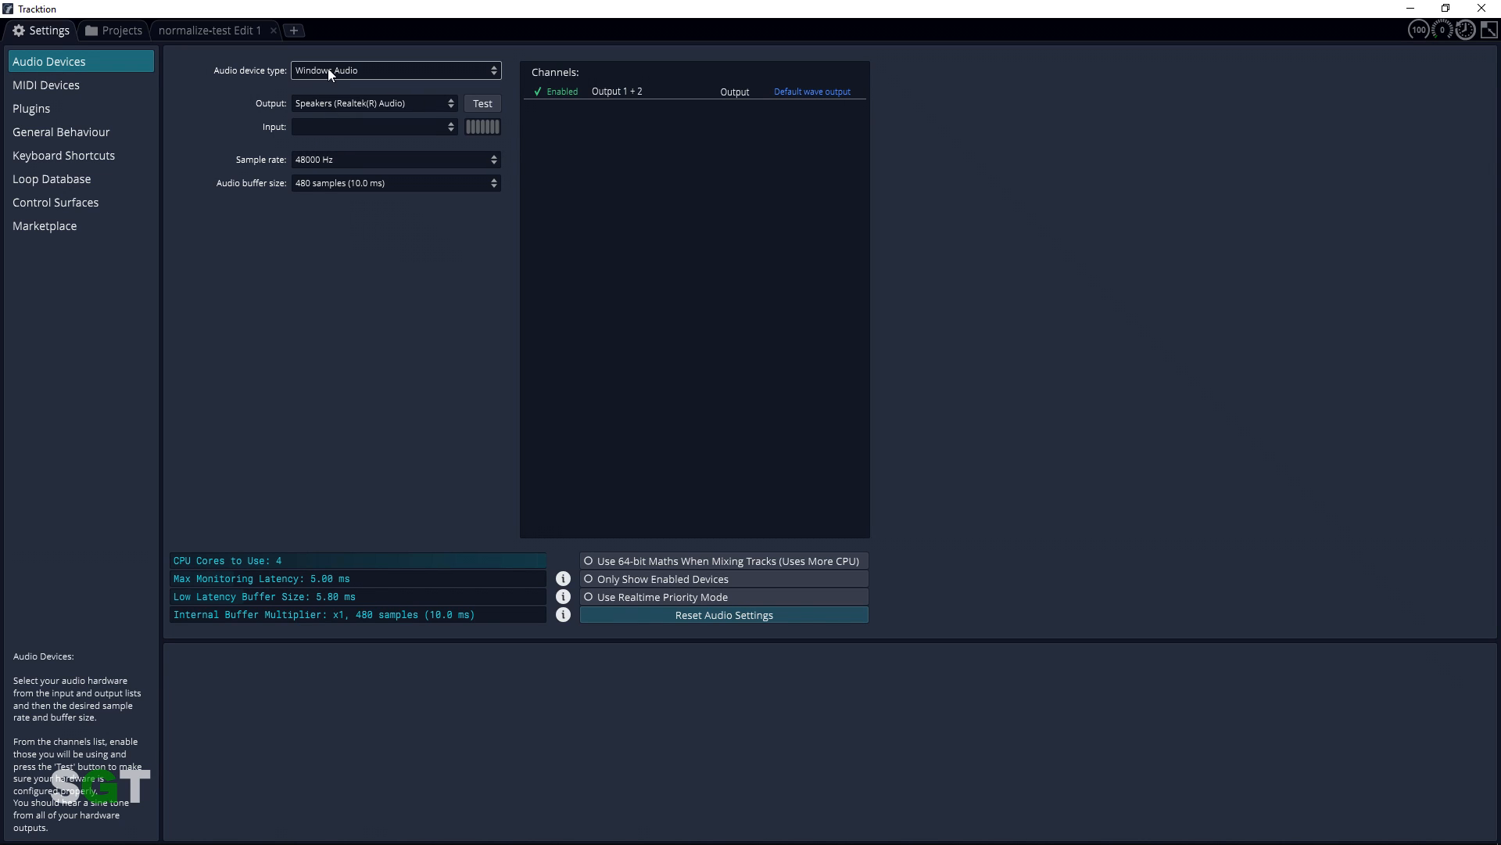
{"action": "left_click", "coordinate": [394, 71]}
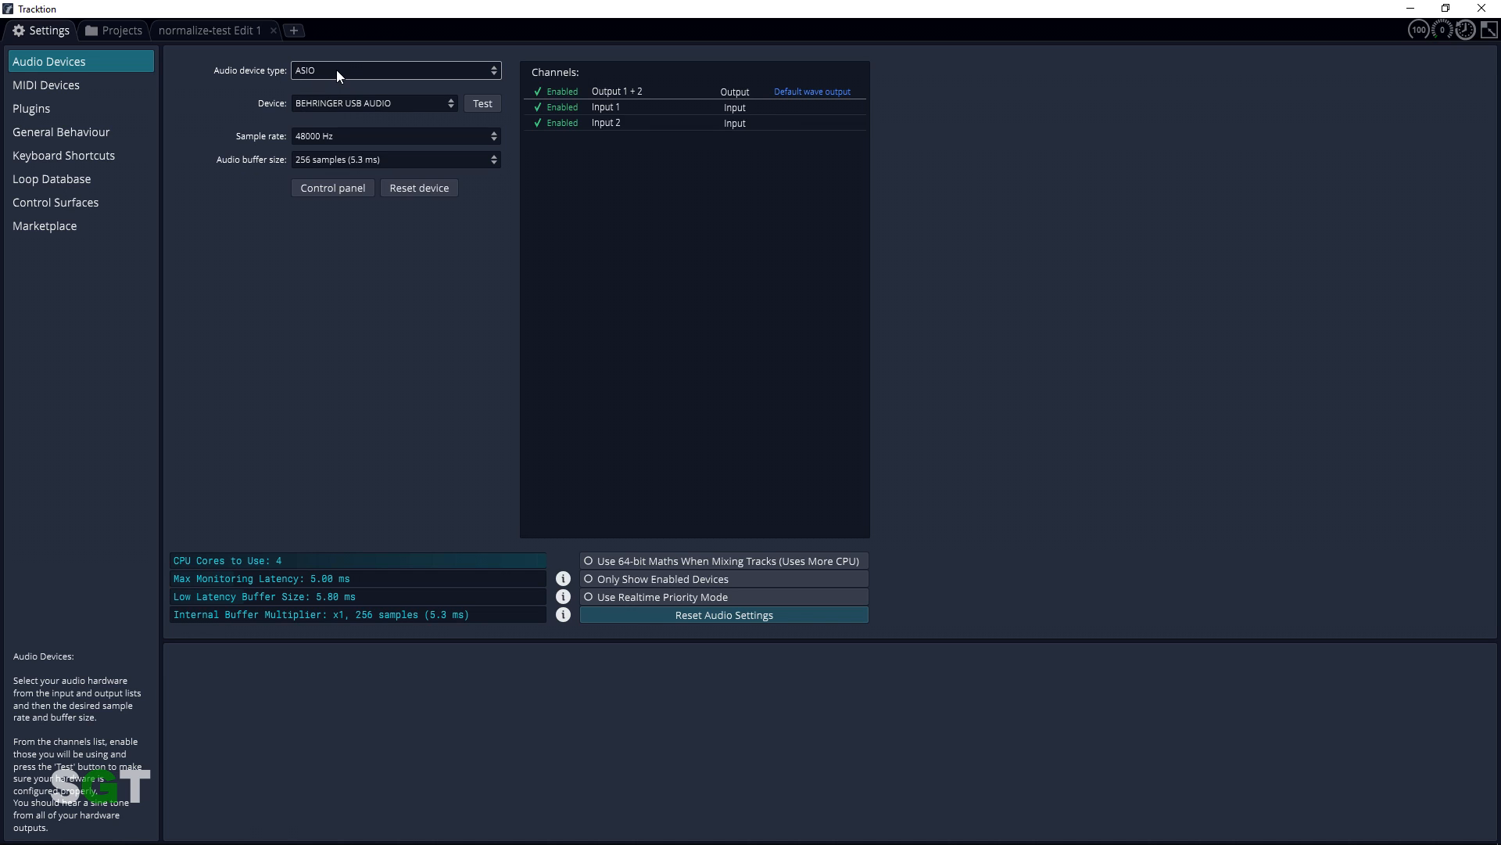
{"action": "left_click", "coordinate": [372, 103]}
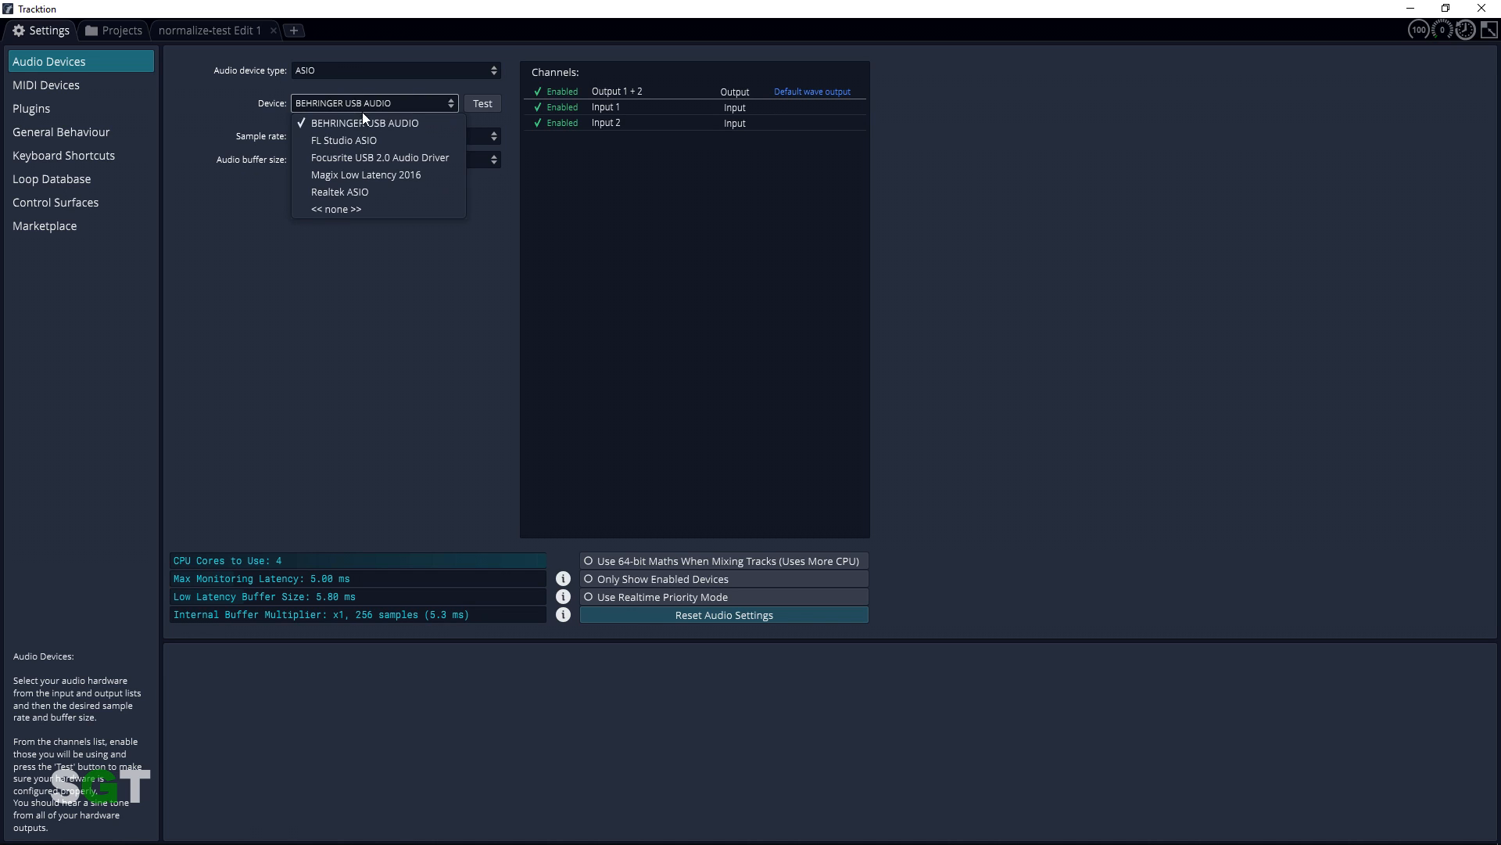
{"action": "mouse_move", "coordinate": [364, 122]}
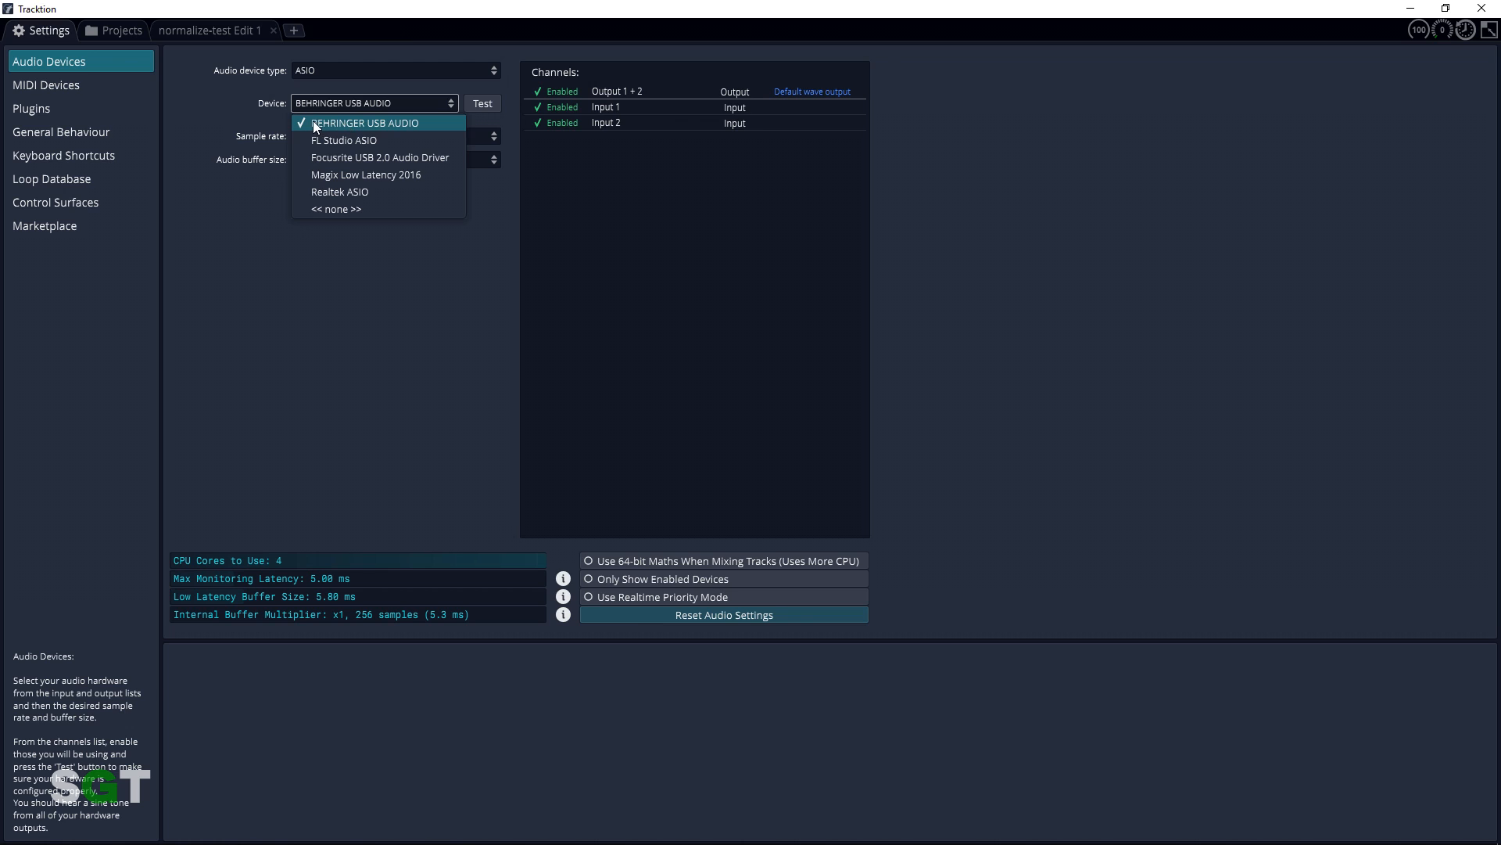
{"action": "left_click", "coordinate": [365, 122]}
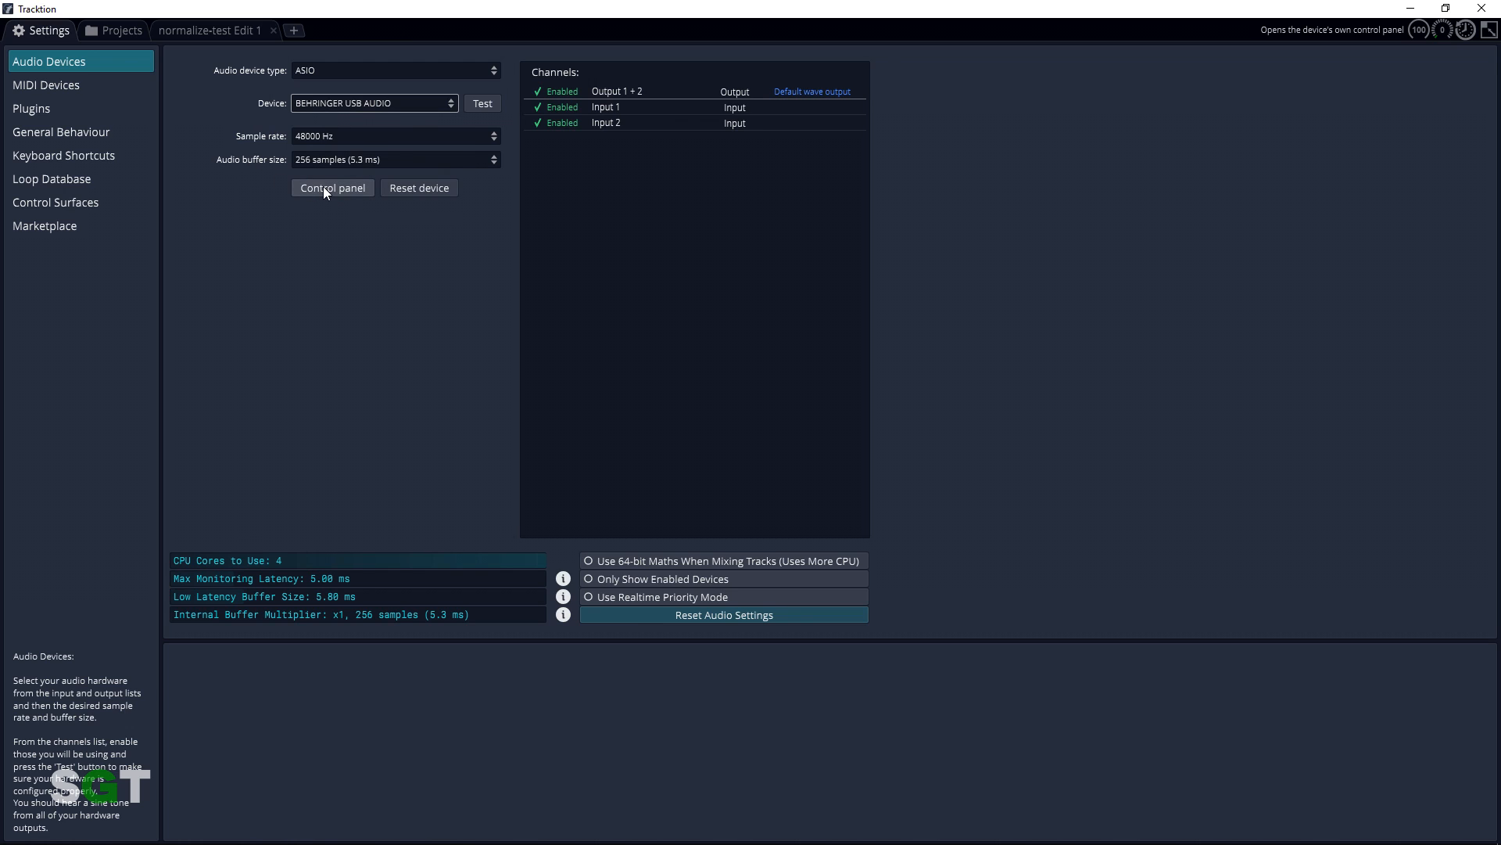
- Bring up the Behringer ASIO-USB Control Panel's ASIO latency settings
{"action": "left_click", "coordinate": [331, 187]}
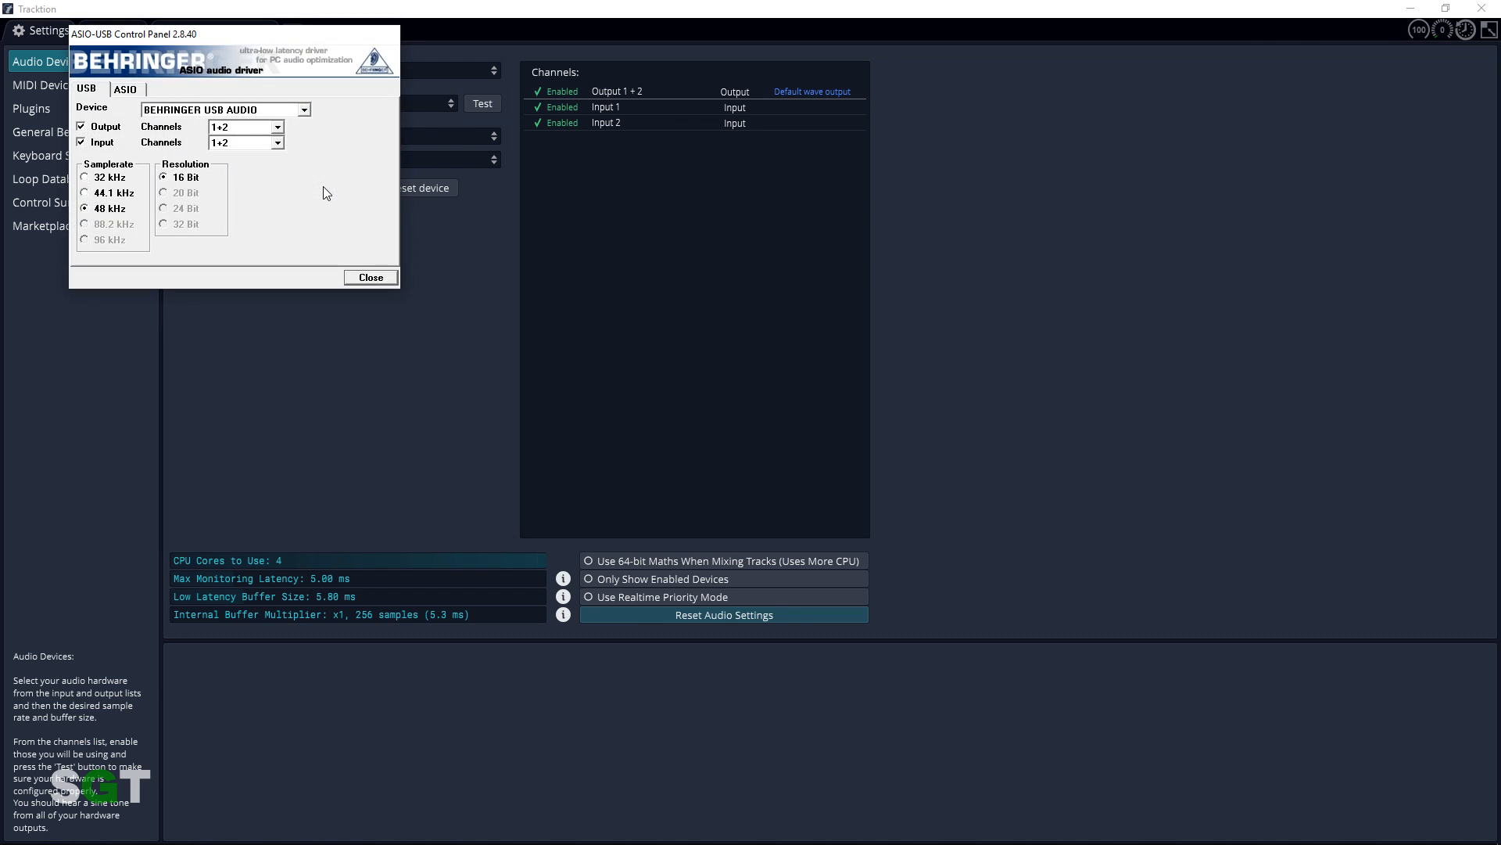
{"action": "mouse_move", "coordinate": [211, 80]}
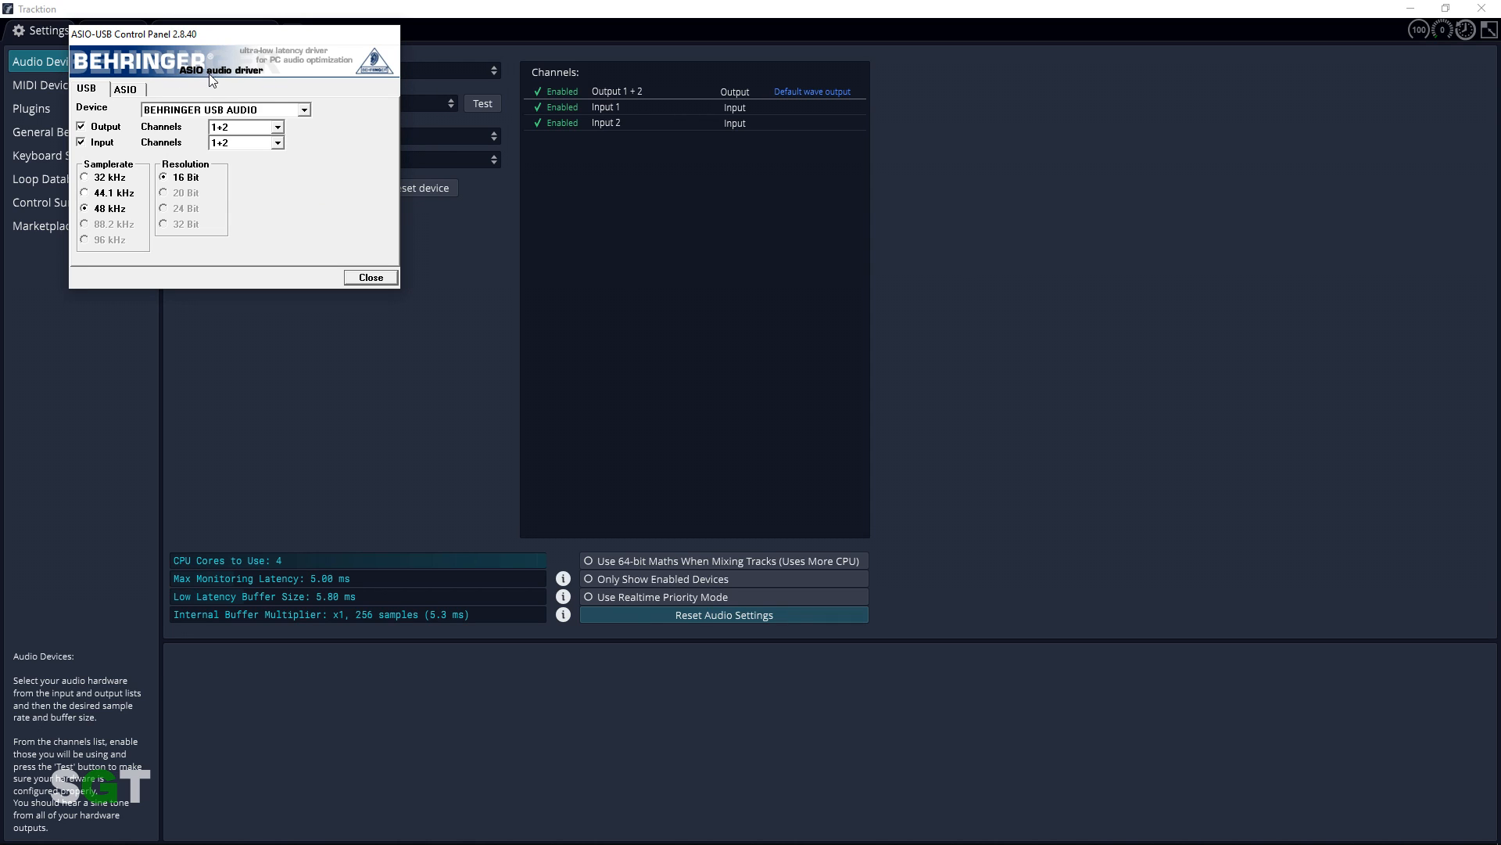
{"action": "mouse_move", "coordinate": [190, 172]}
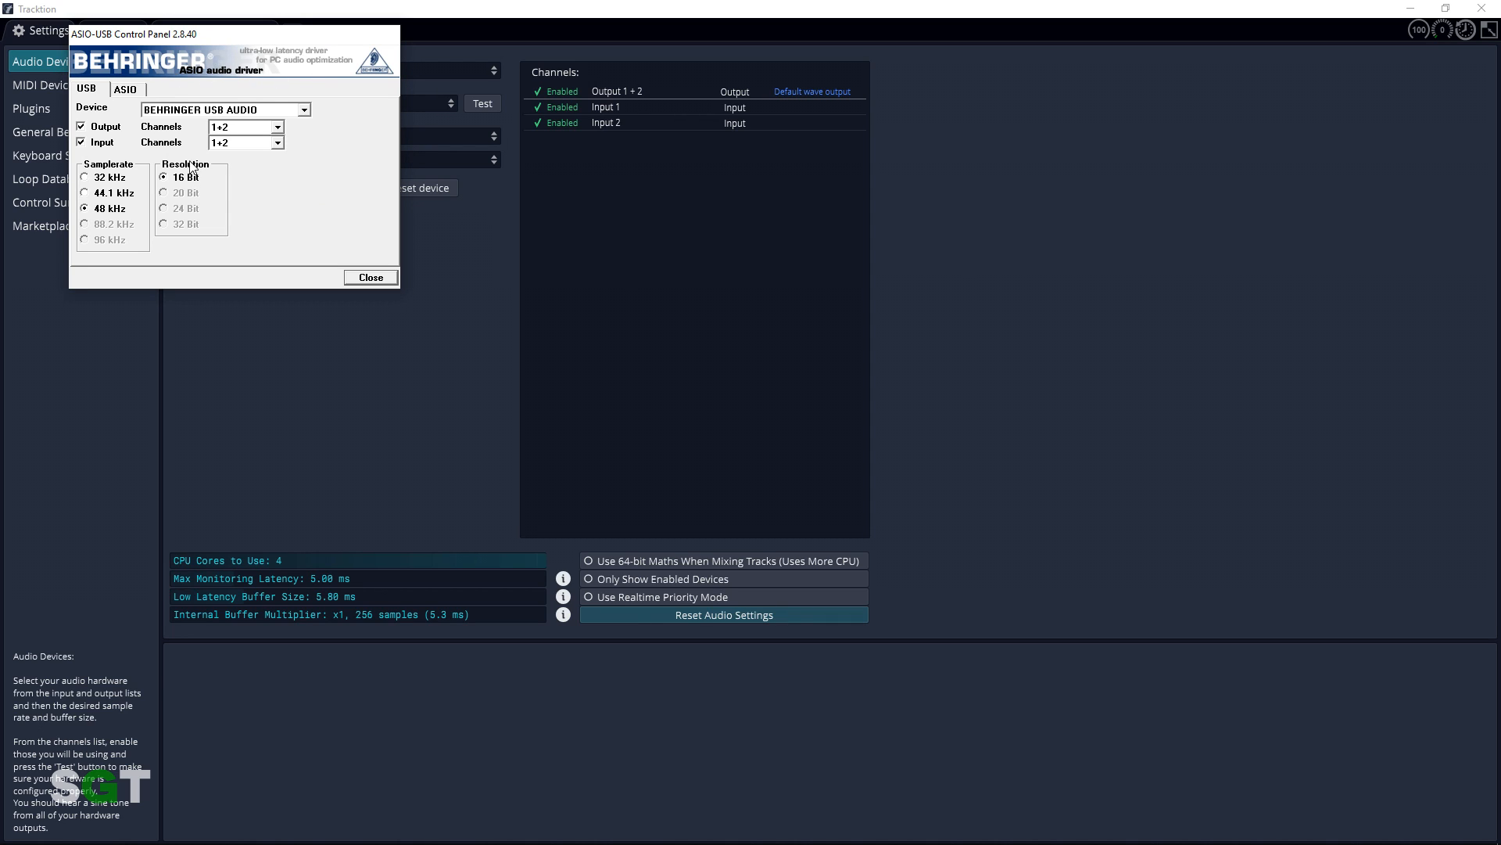
{"action": "left_click", "coordinate": [125, 88]}
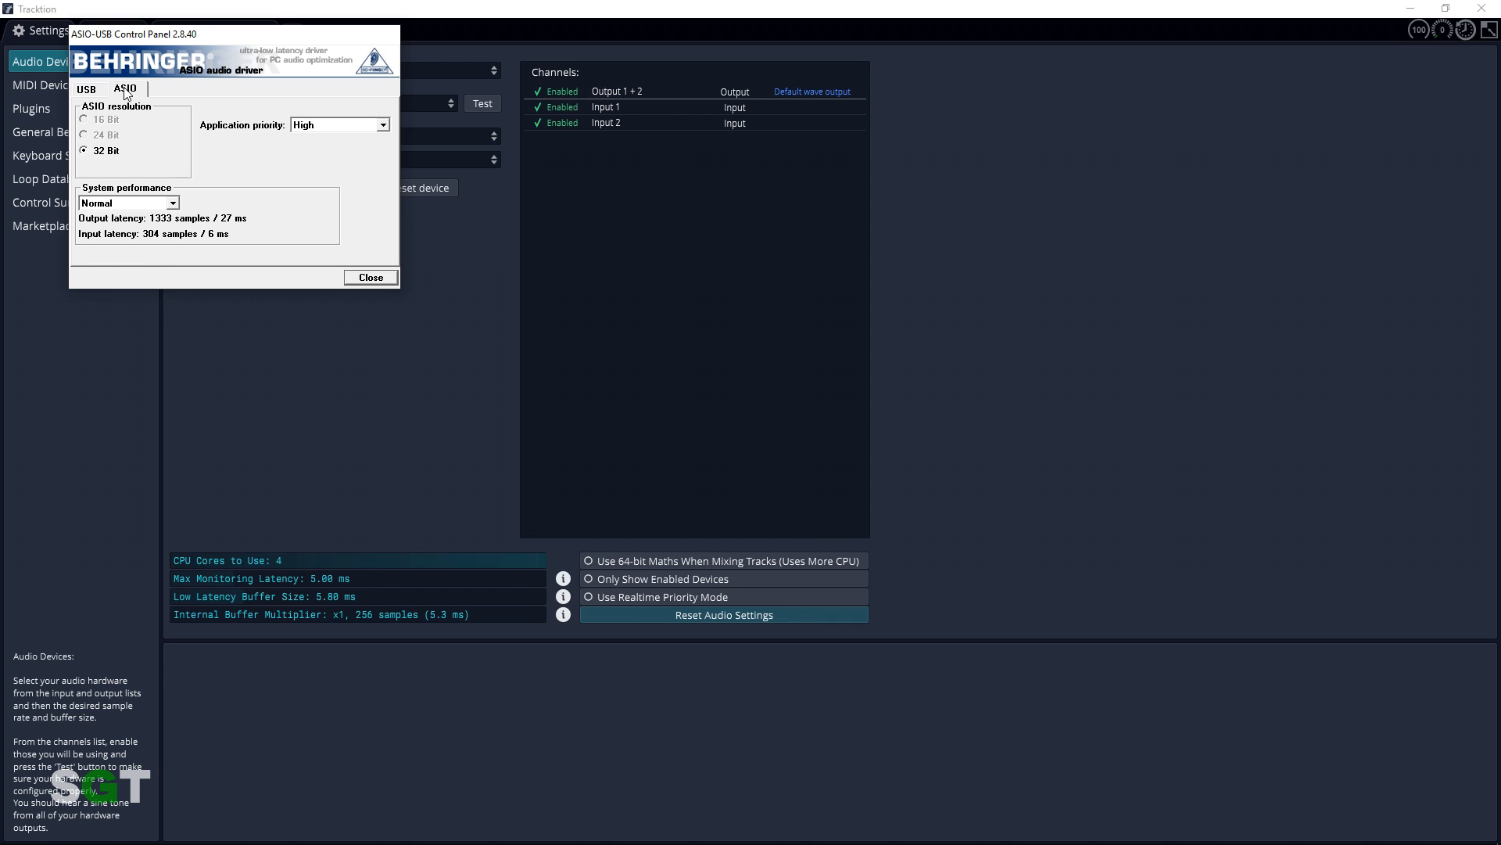
{"action": "mouse_move", "coordinate": [160, 207]}
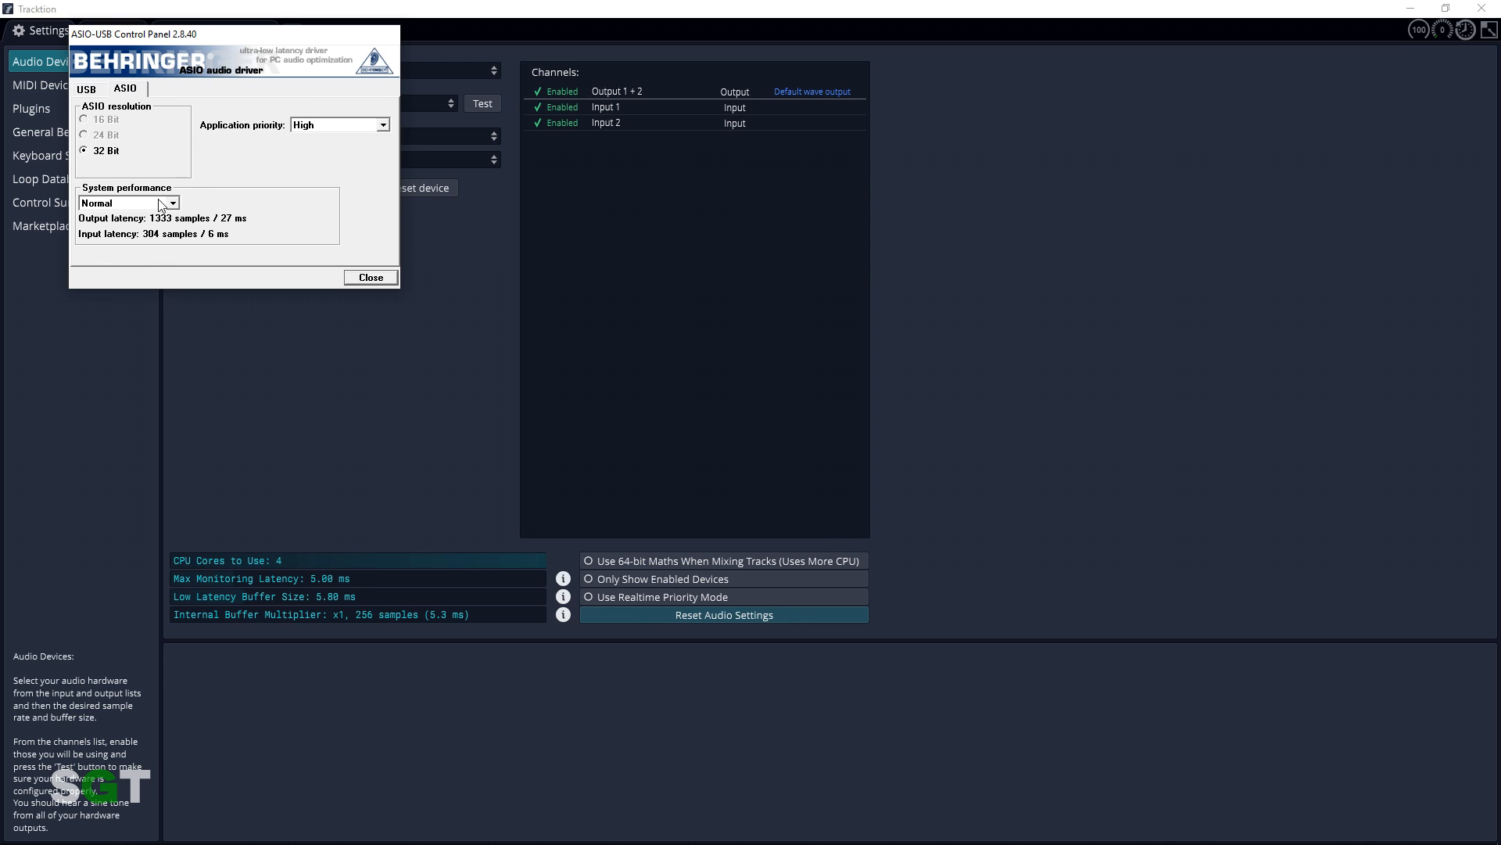
{"action": "mouse_move", "coordinate": [179, 208]}
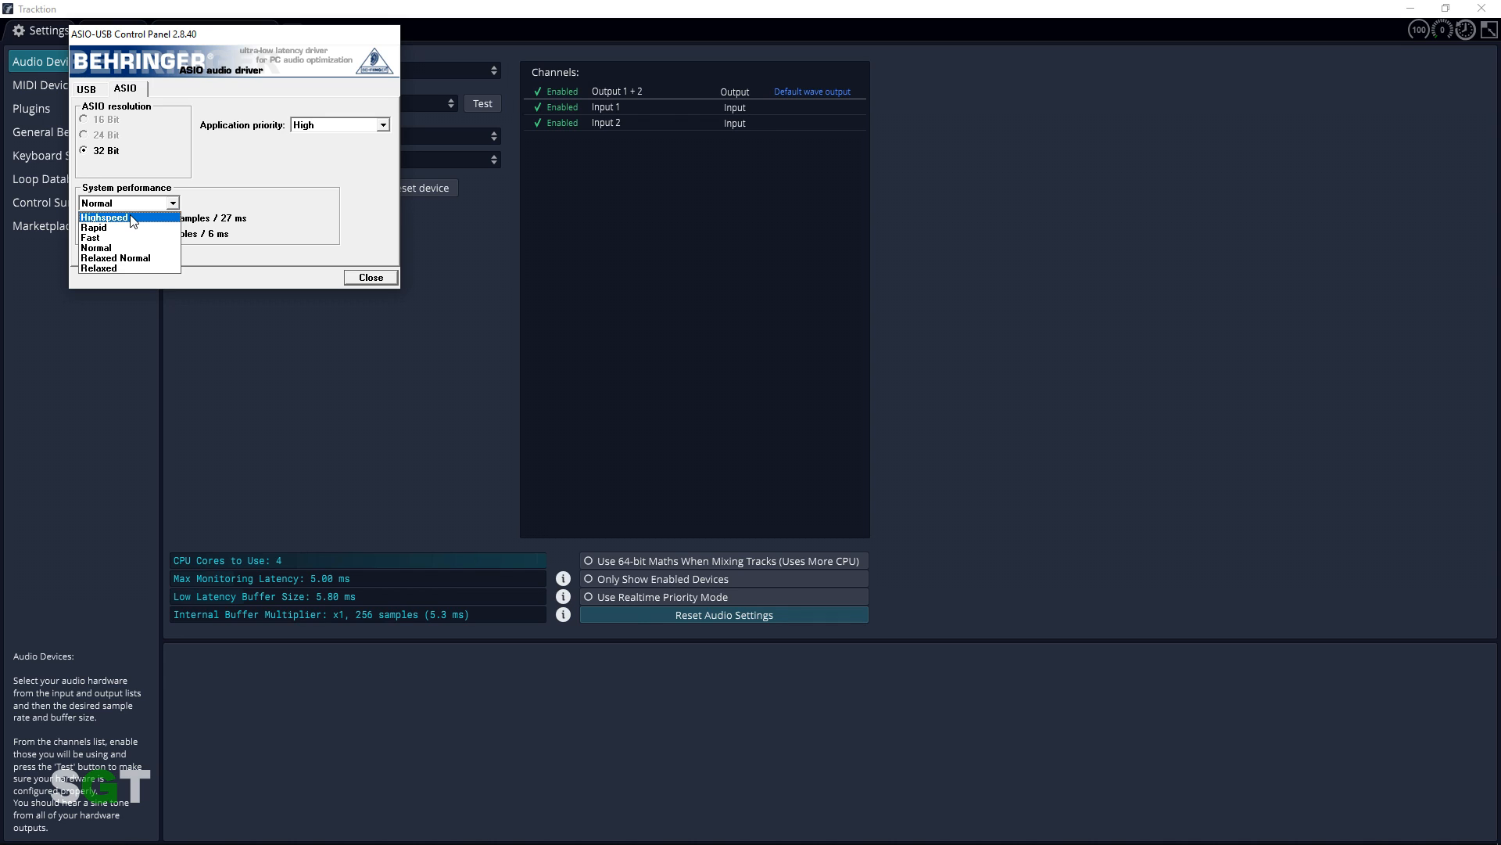
{"action": "mouse_move", "coordinate": [142, 272]}
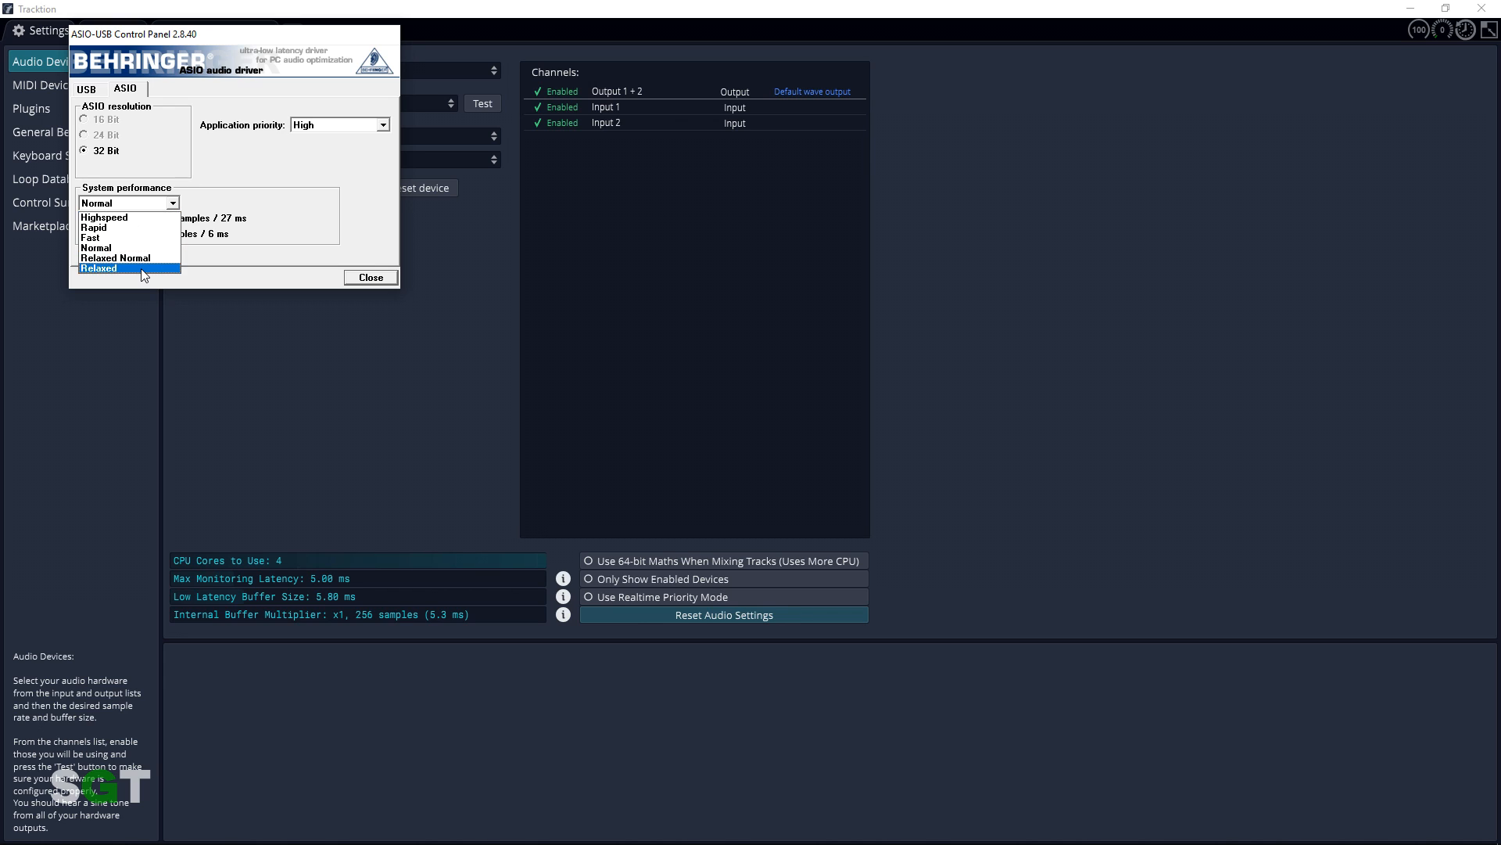
{"action": "mouse_move", "coordinate": [103, 216]}
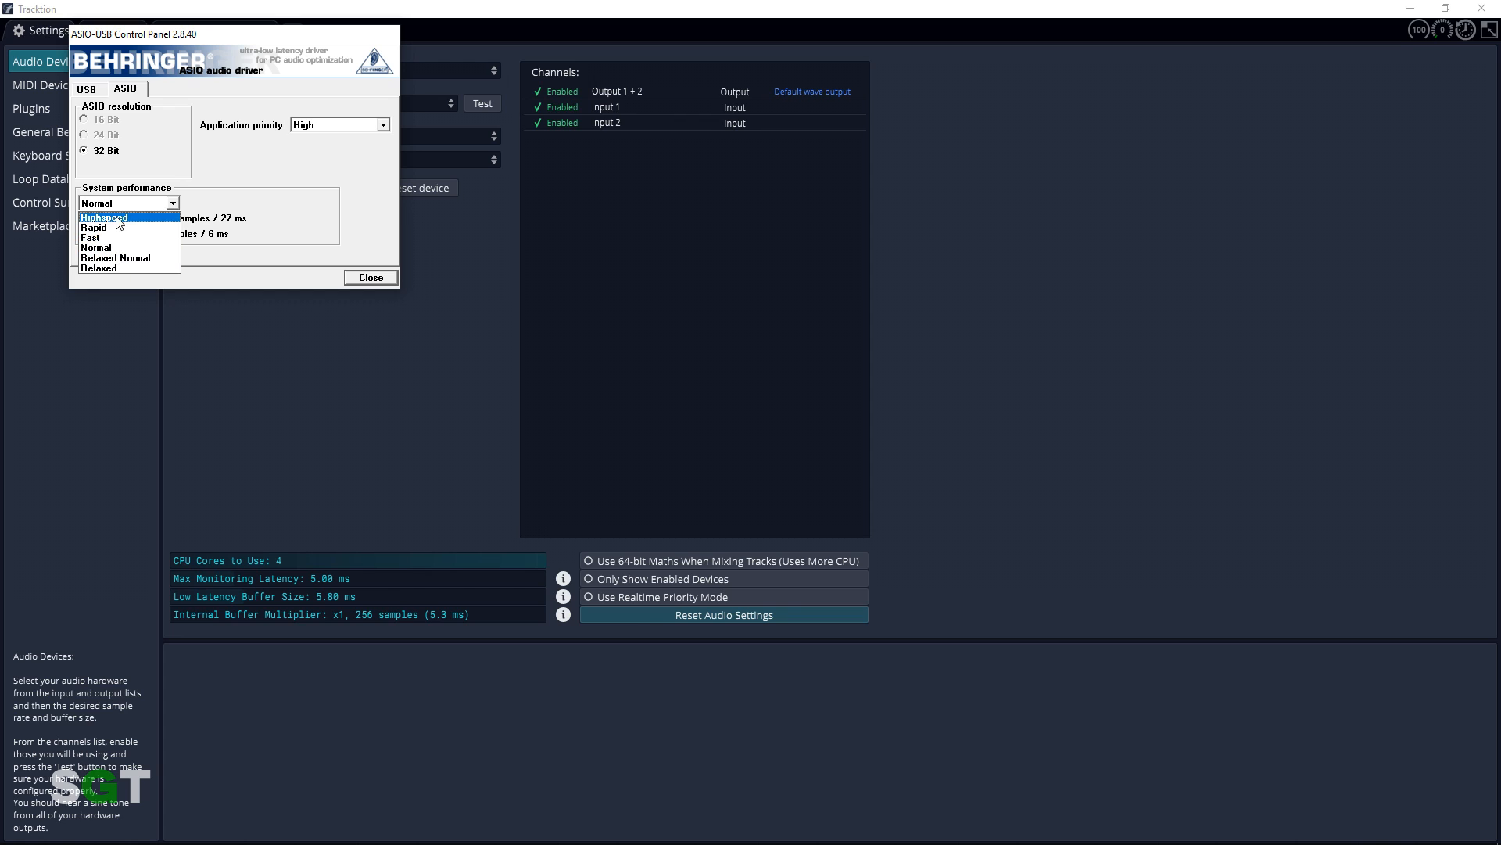
- Try system performance Highspeed and Relaxed, then settle on Normal (27 ms output, 6 ms input)
{"action": "left_click", "coordinate": [90, 236]}
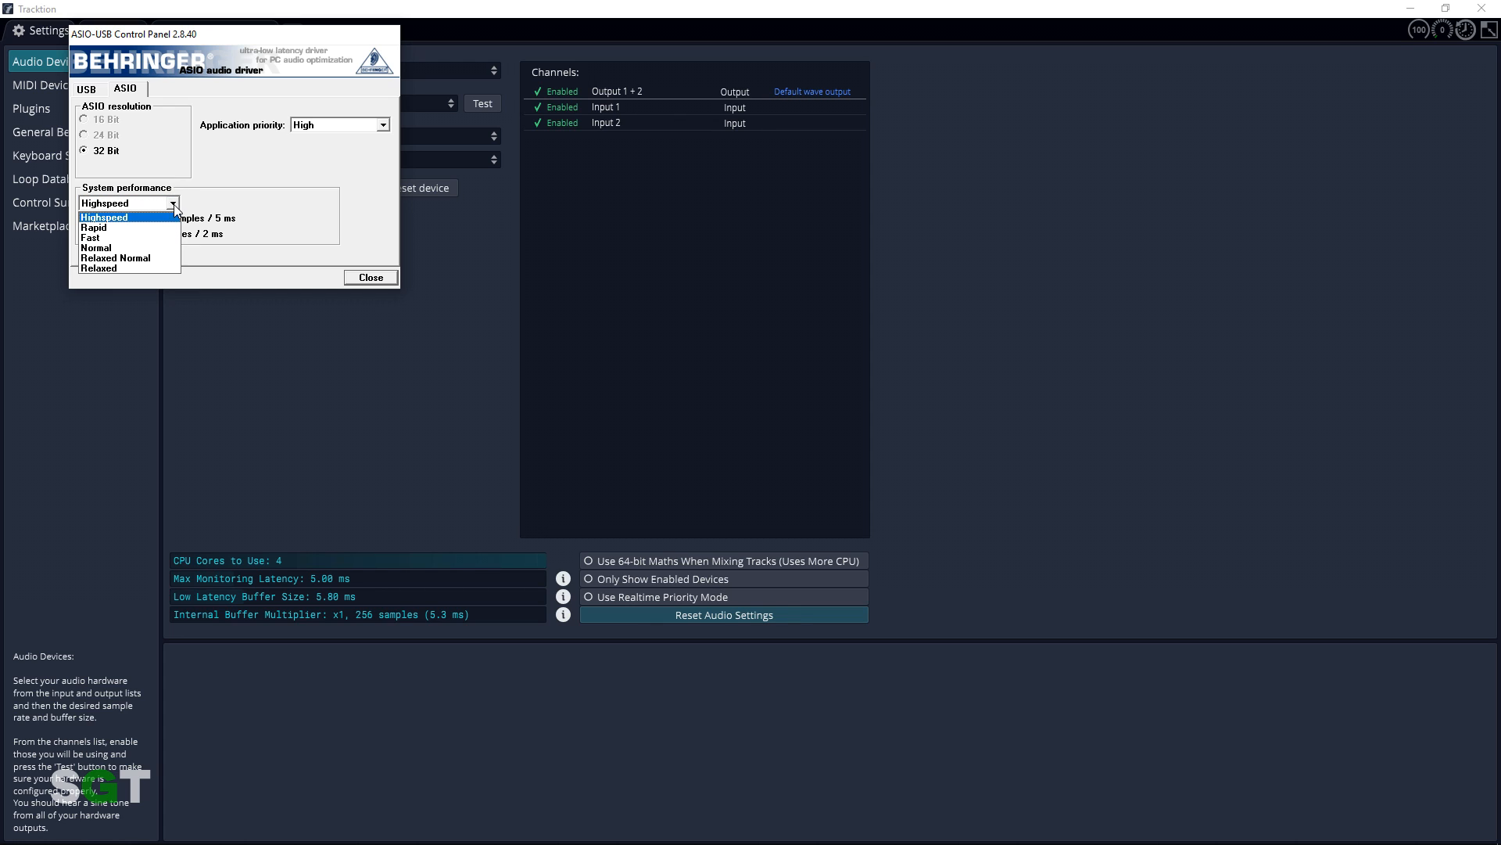
{"action": "mouse_move", "coordinate": [171, 225]}
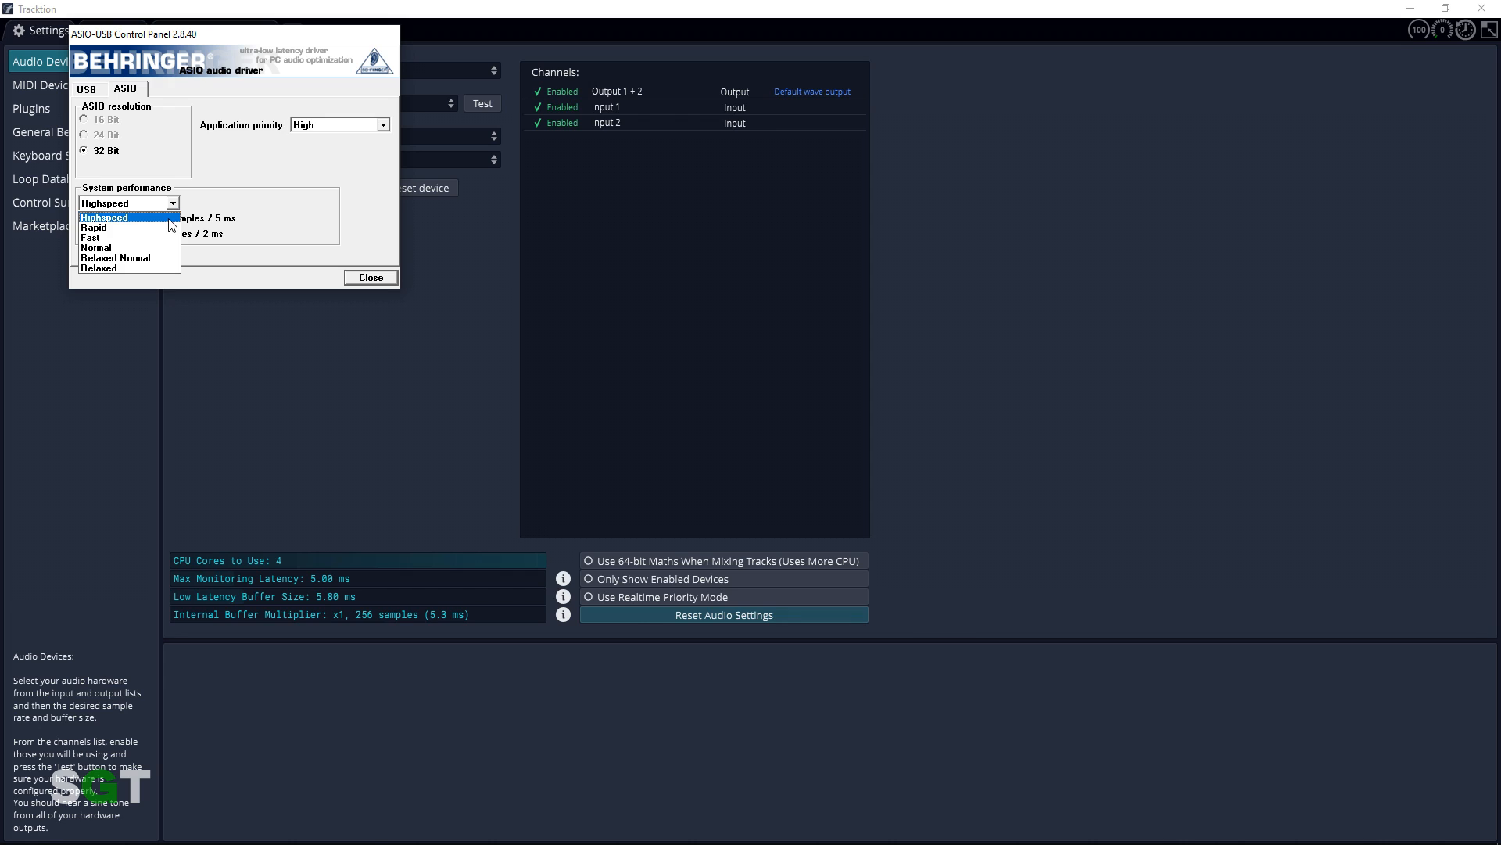
{"action": "mouse_move", "coordinate": [154, 228]}
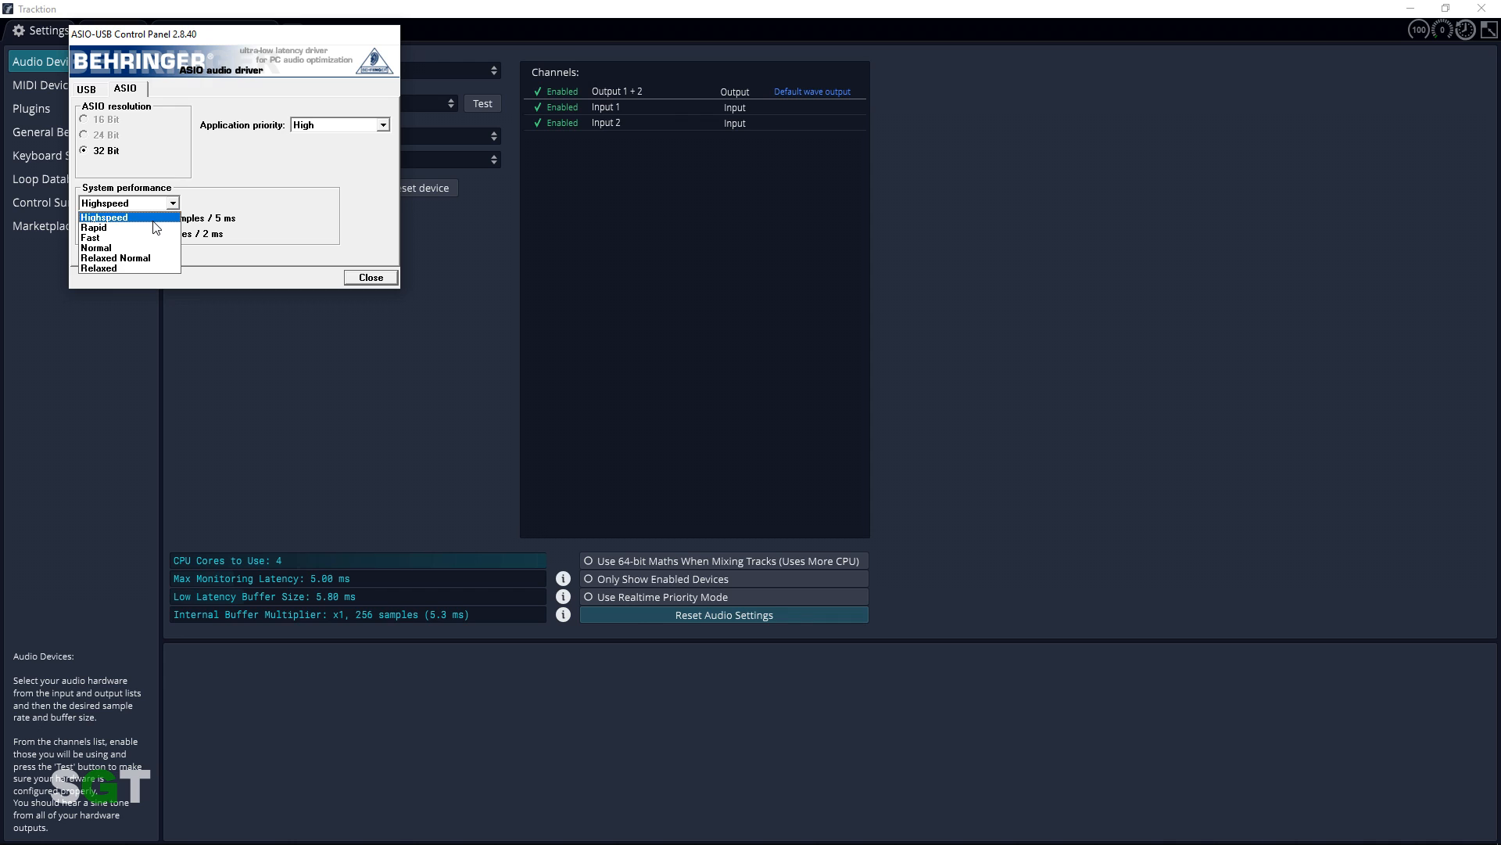
{"action": "mouse_move", "coordinate": [125, 267]}
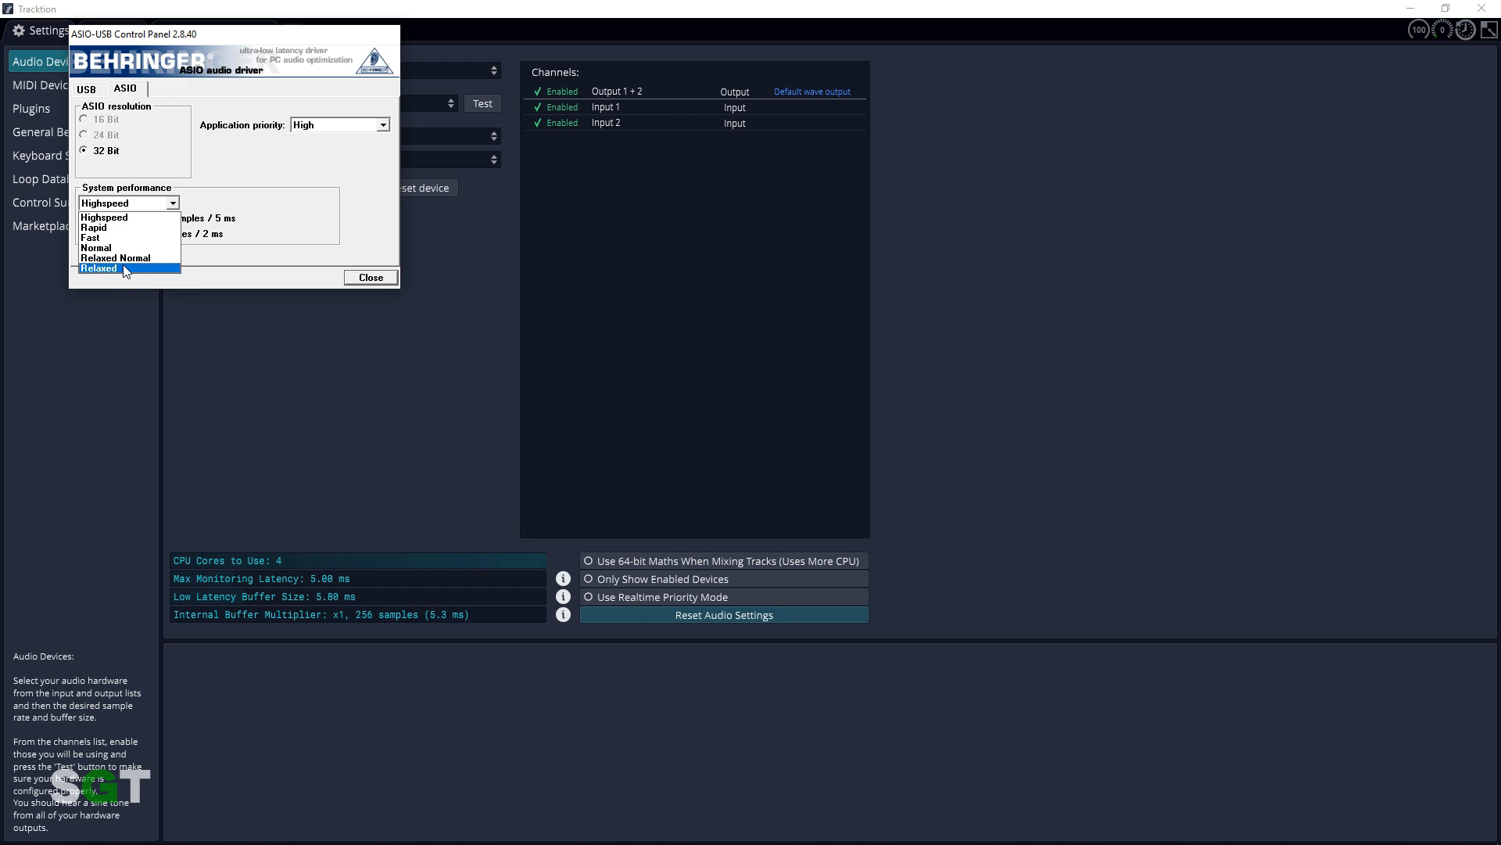
{"action": "left_click", "coordinate": [99, 267]}
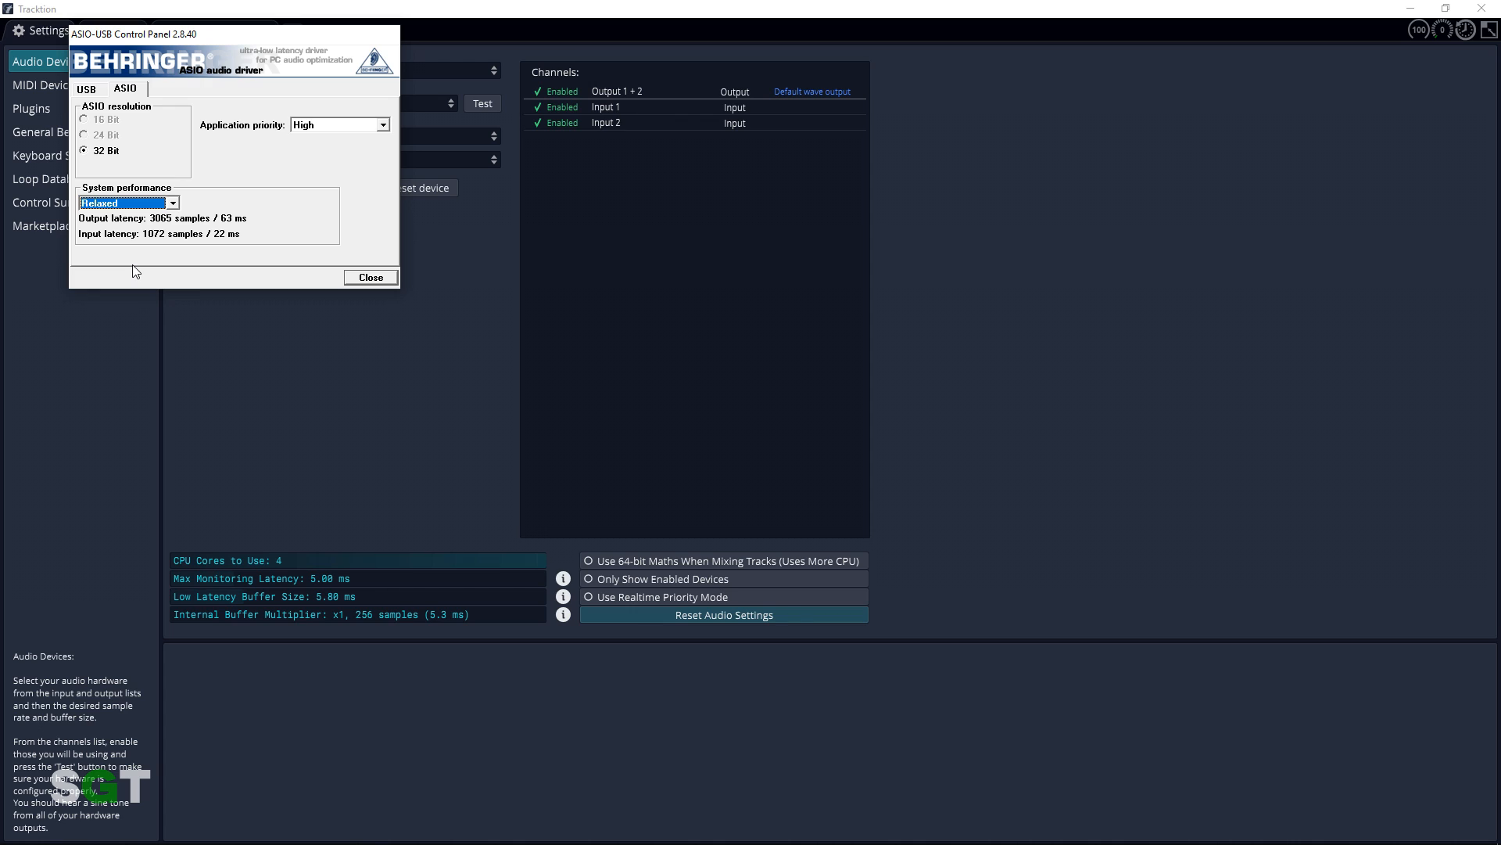
{"action": "mouse_move", "coordinate": [117, 181]}
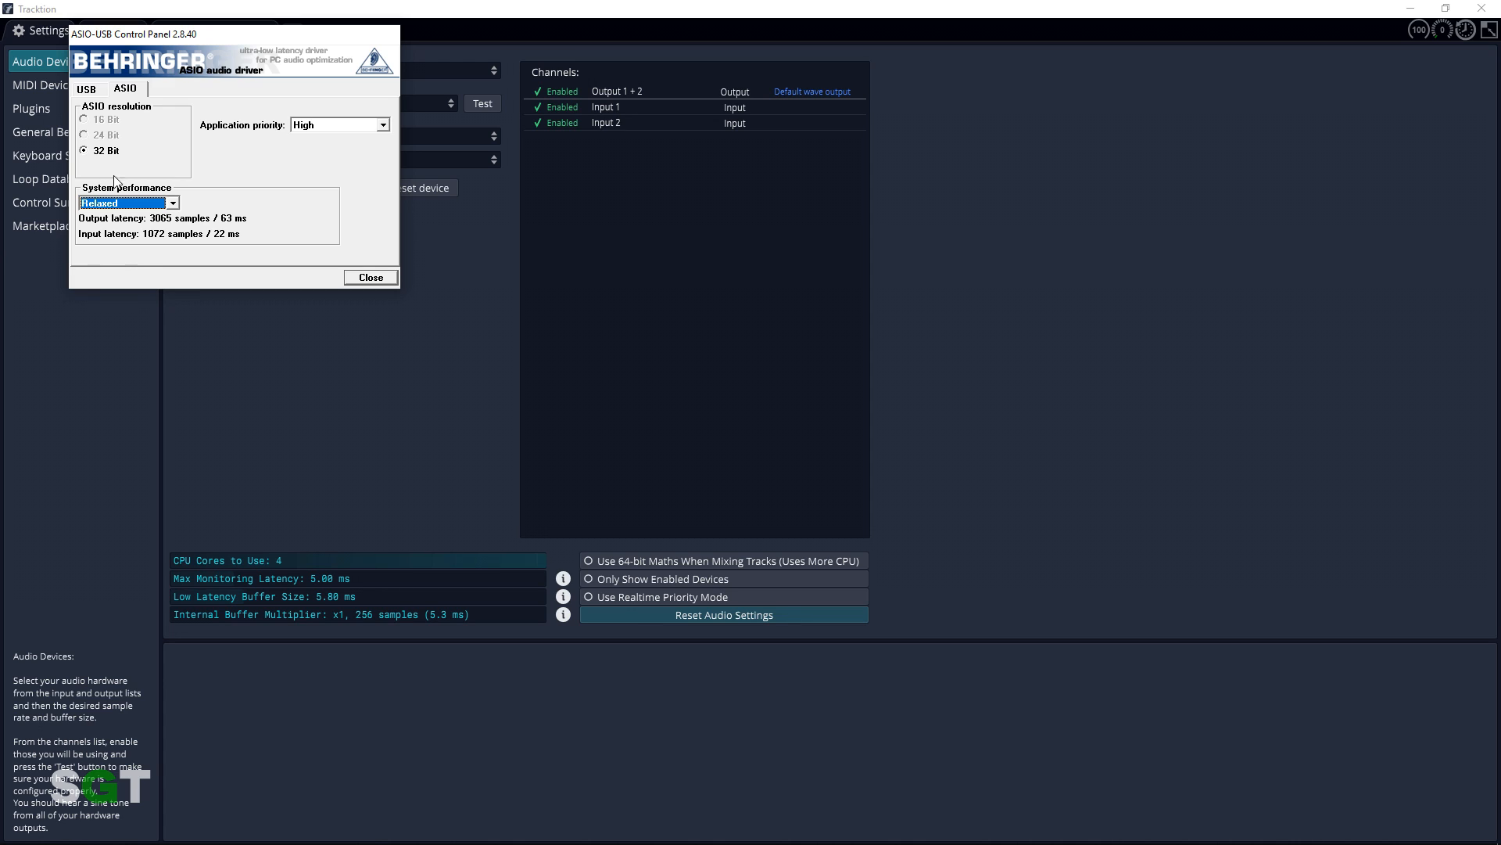
{"action": "left_click", "coordinate": [127, 202]}
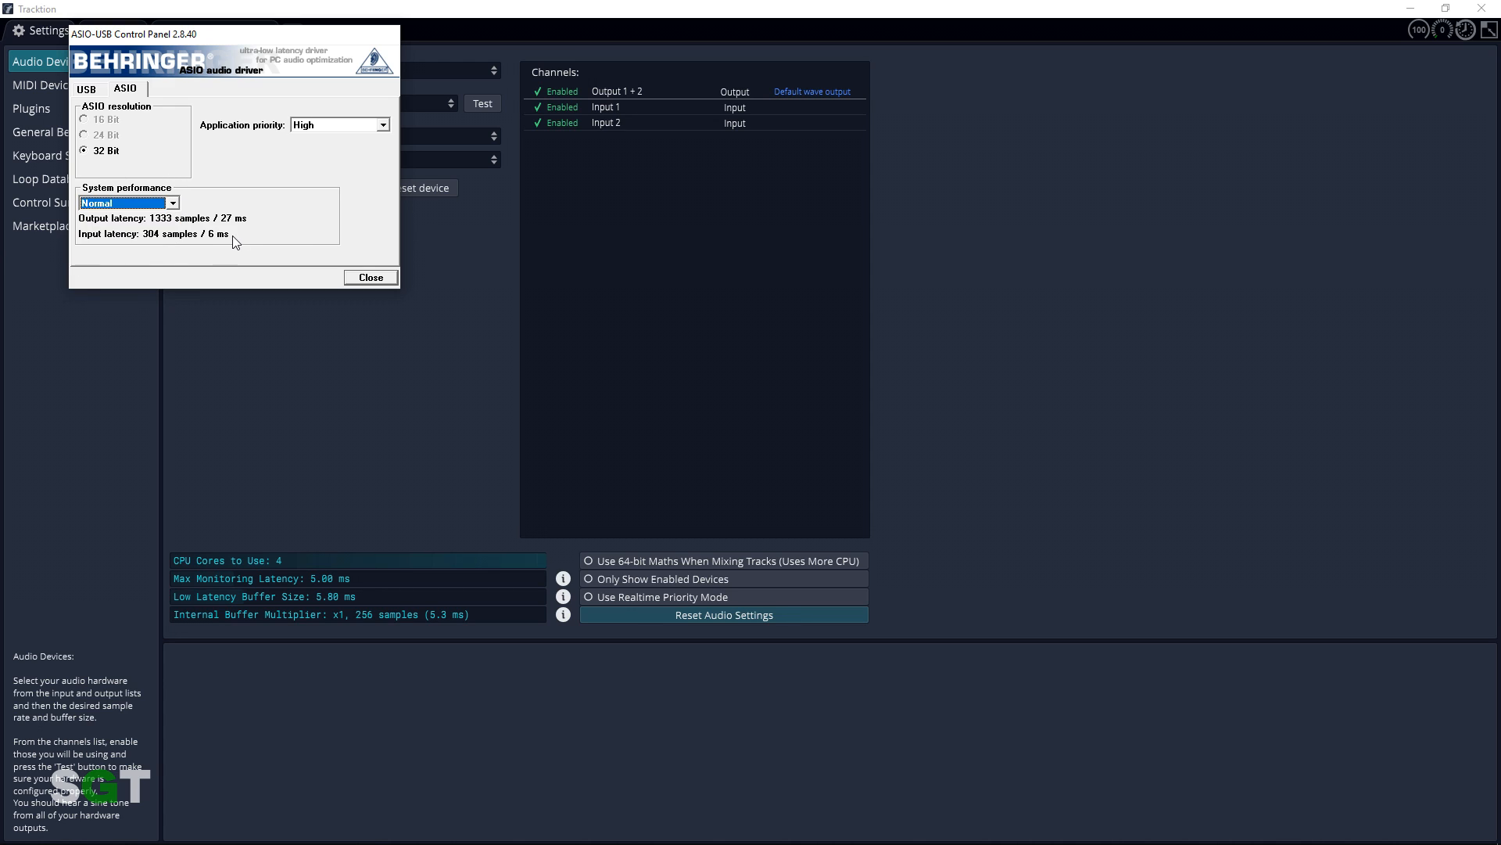
{"action": "mouse_move", "coordinate": [369, 277]}
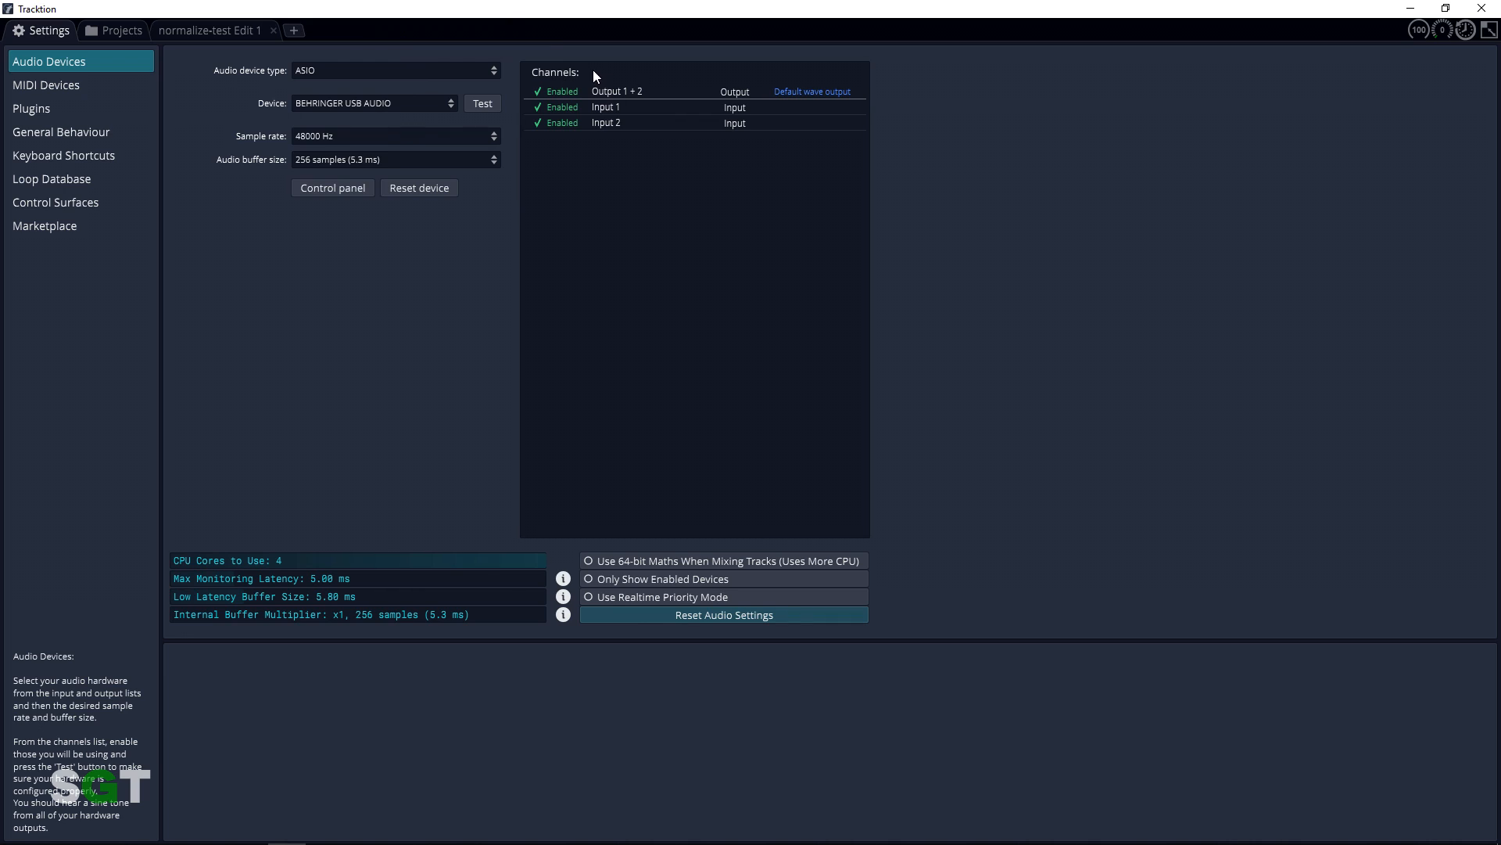
{"action": "mouse_move", "coordinate": [592, 68]}
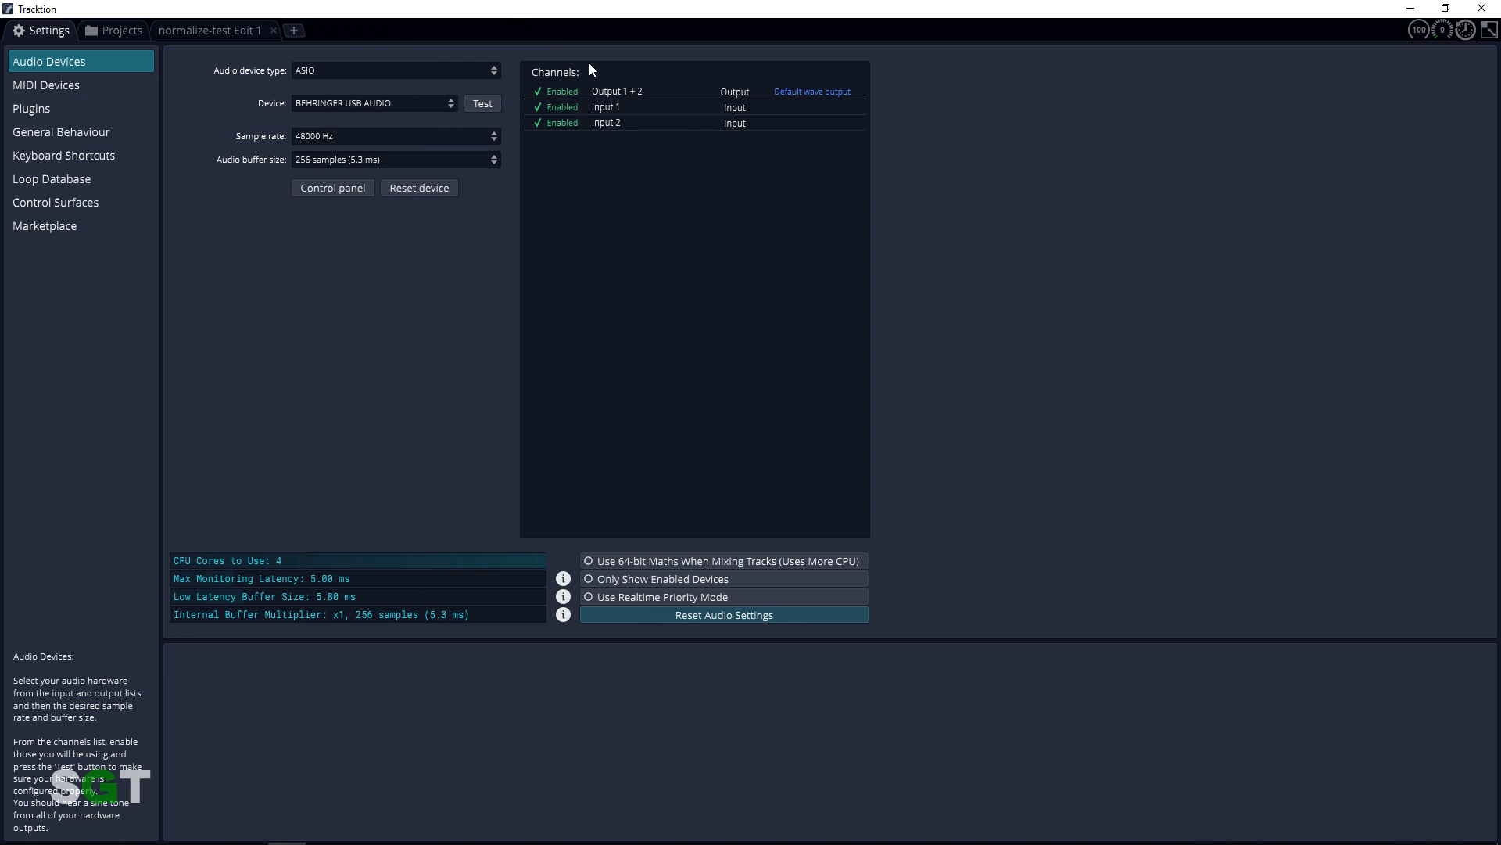